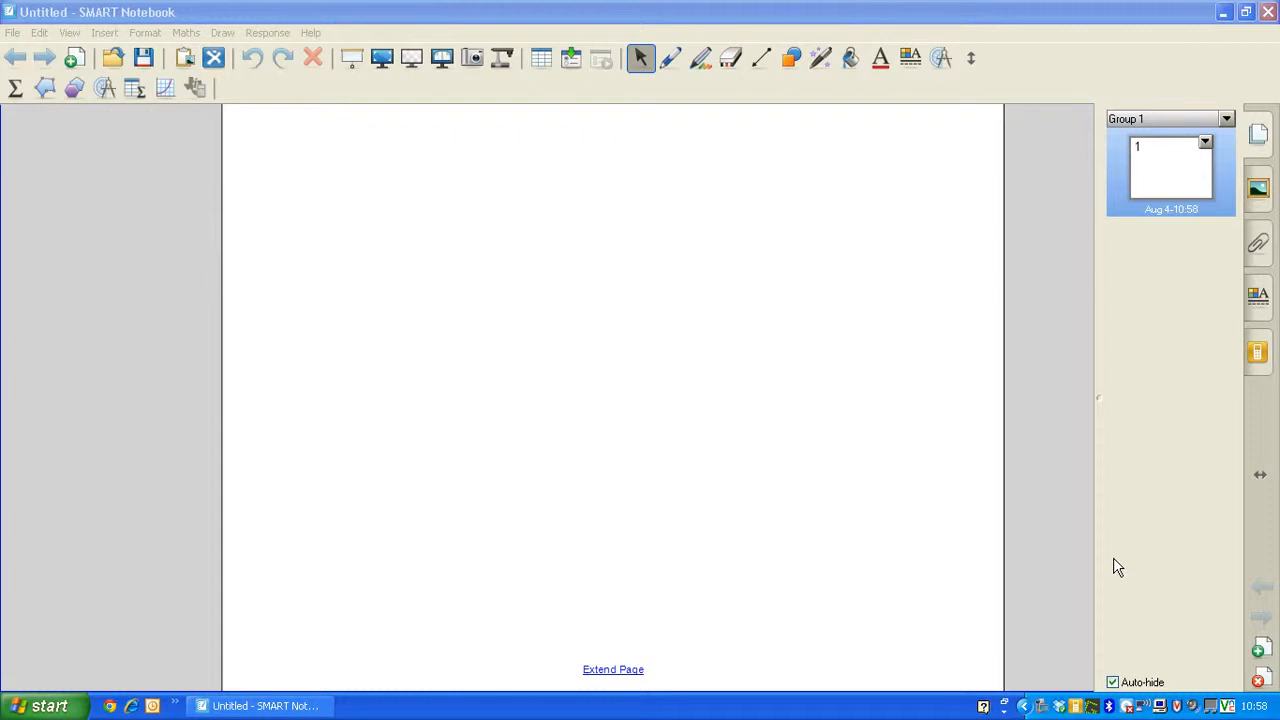
mouse_move(1060, 226)
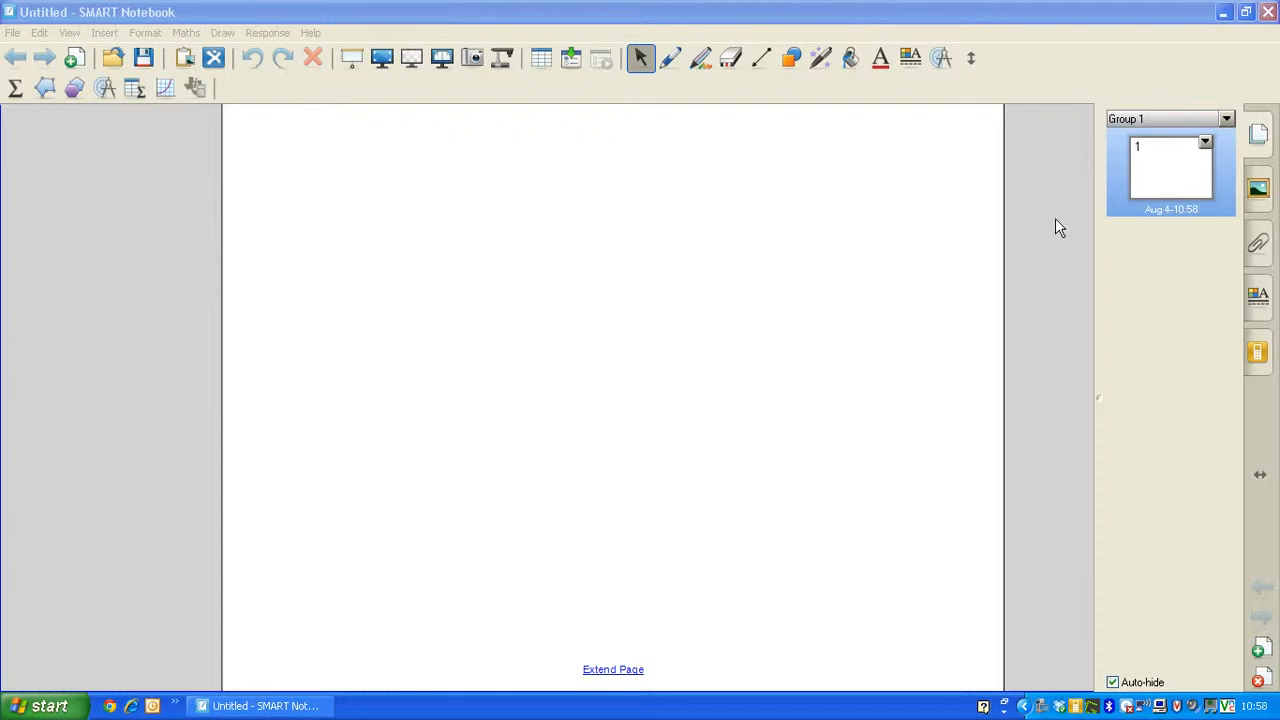
- Show the Gallery panel listing its content collections beside the blank page
left_click(1258, 188)
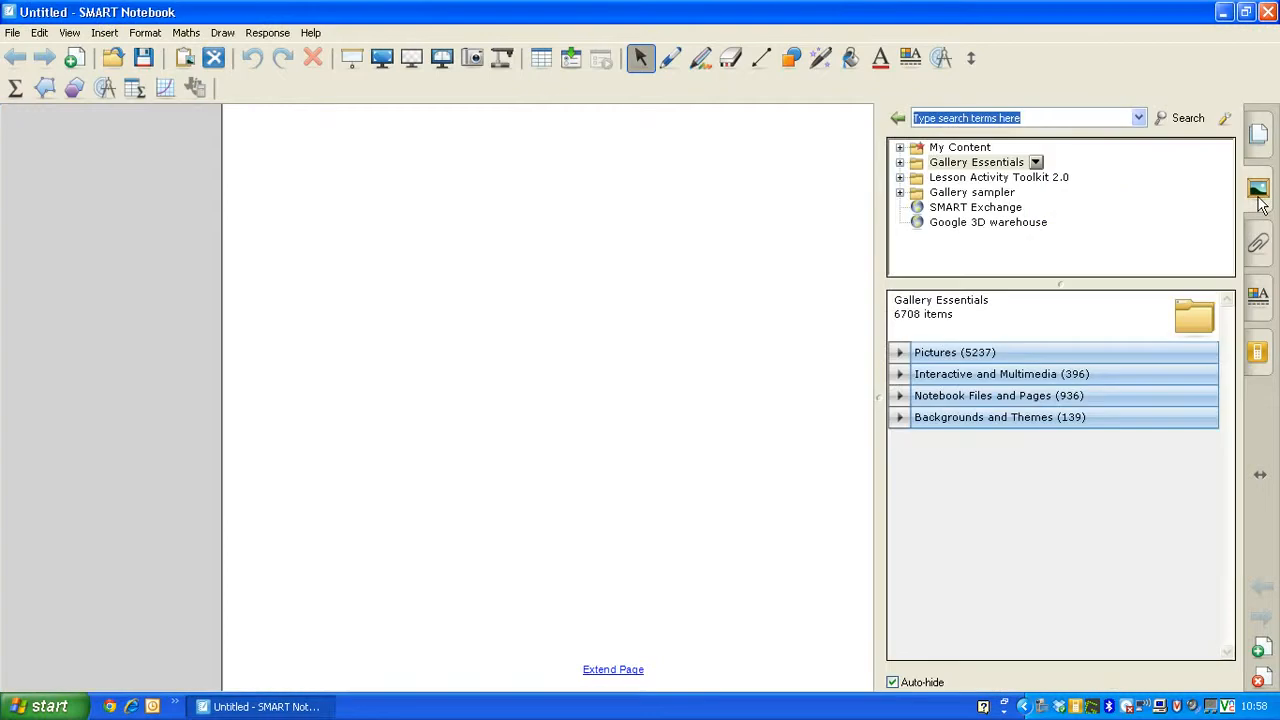
mouse_move(1216, 204)
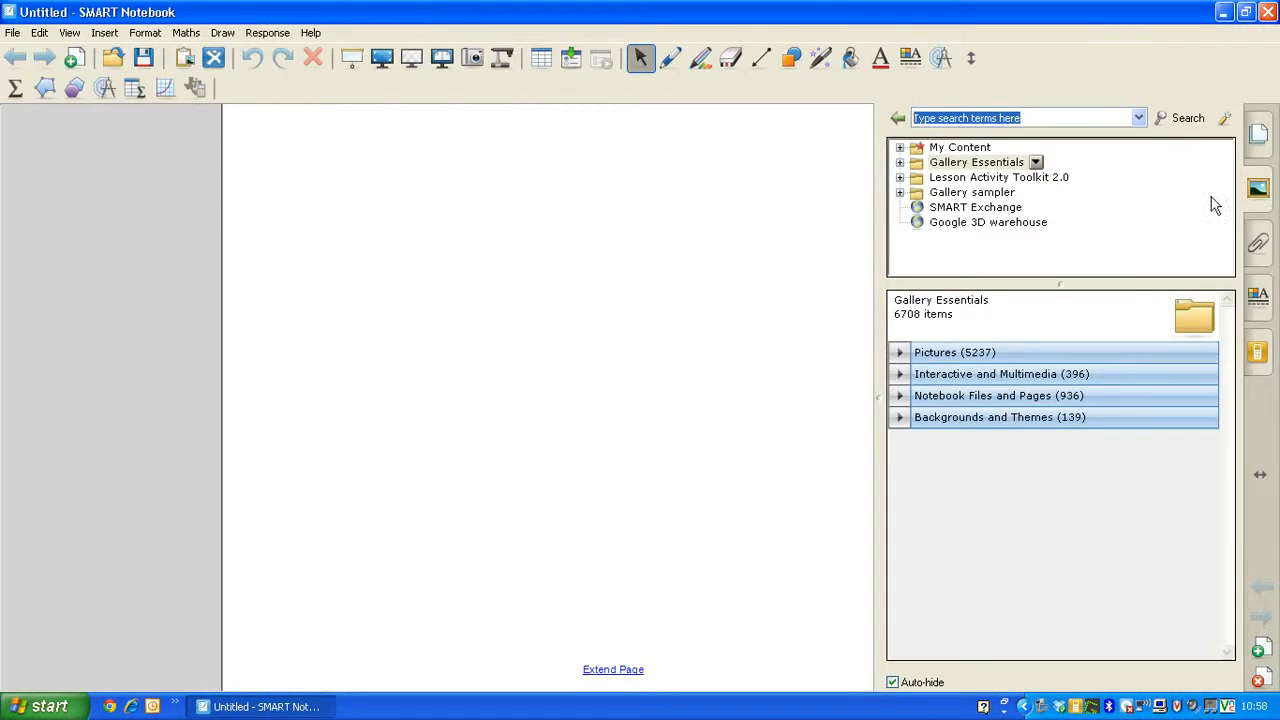
mouse_move(1004, 236)
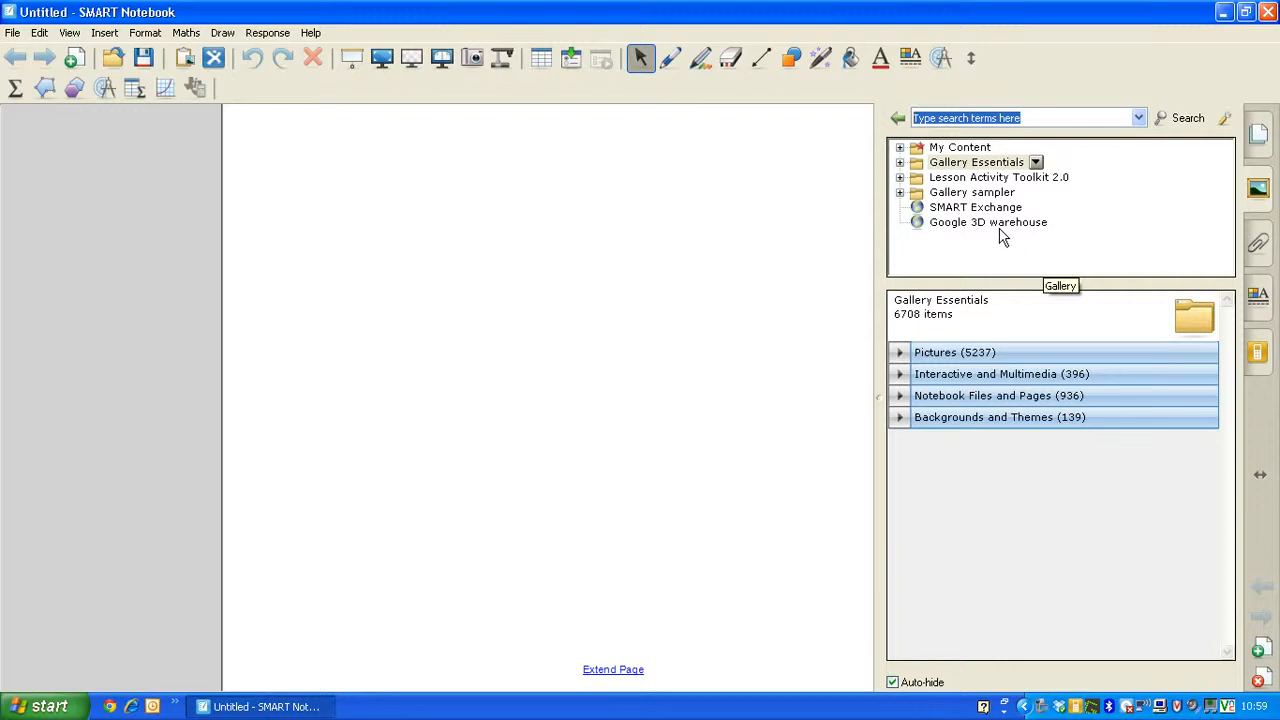
- Search the Google 3D warehouse collection for 'romans' and scroll to the old farm-house result
left_click(988, 222)
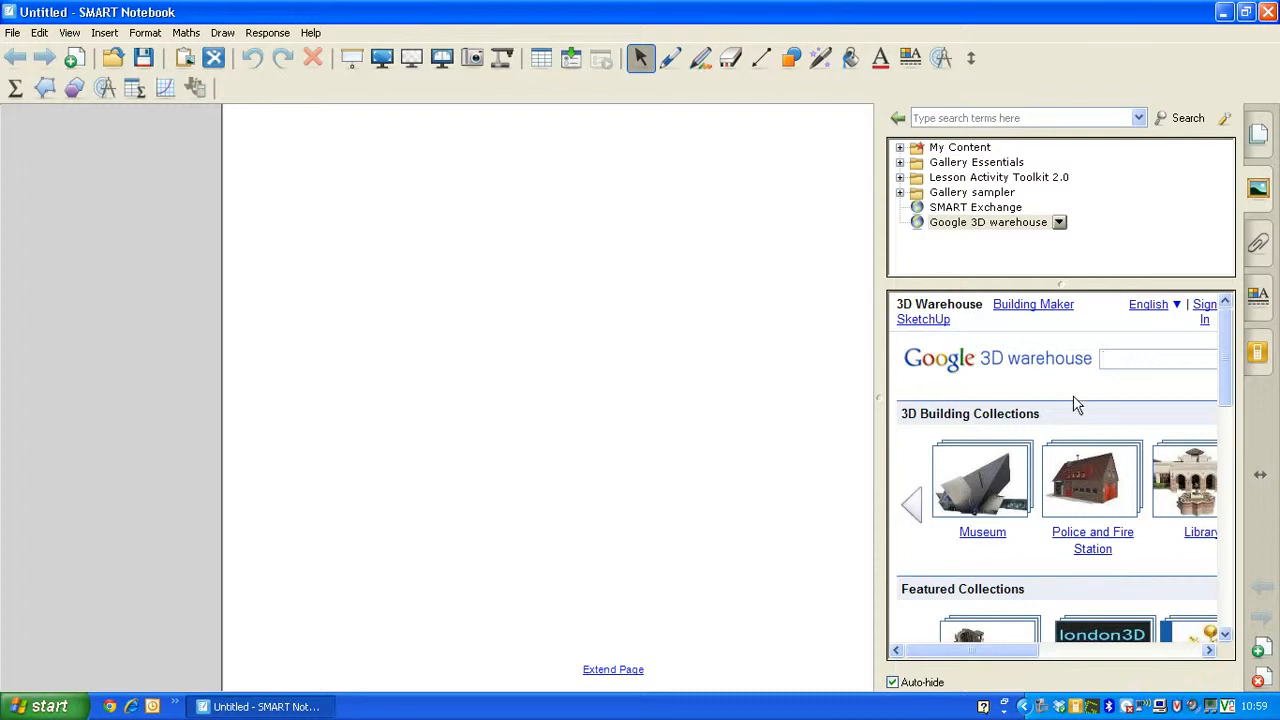
mouse_move(1228, 358)
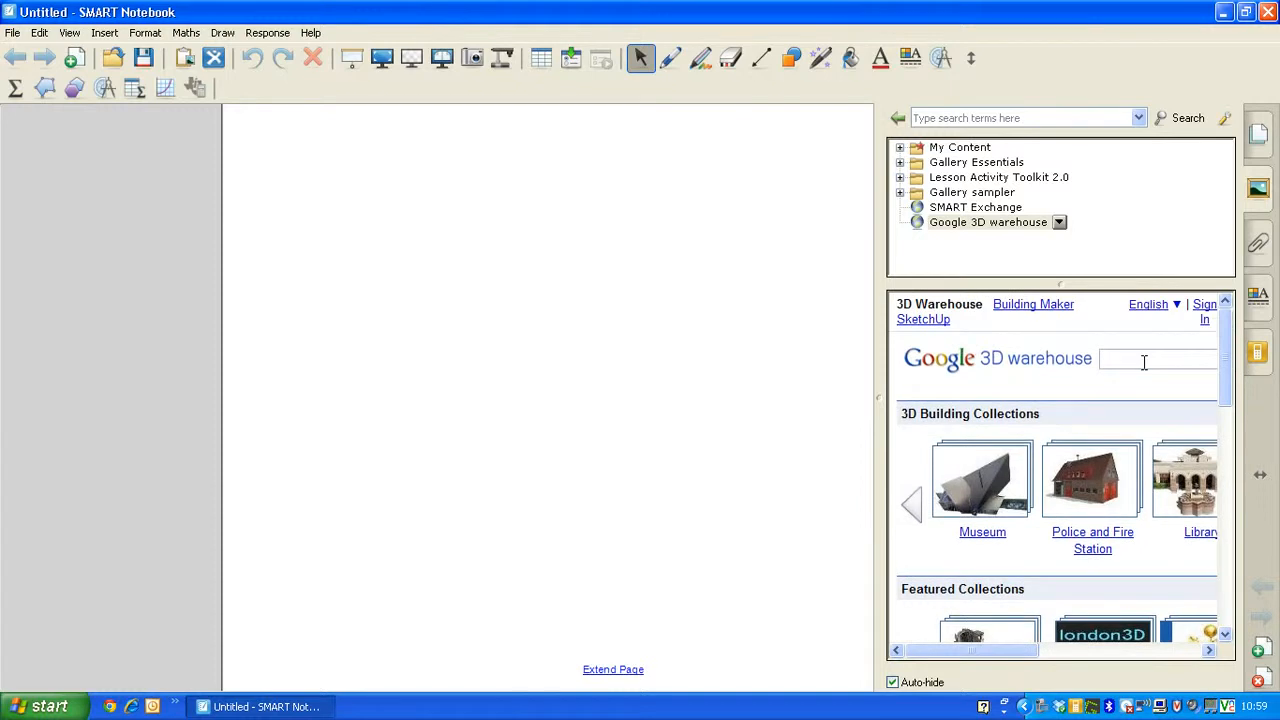
left_click(1140, 358)
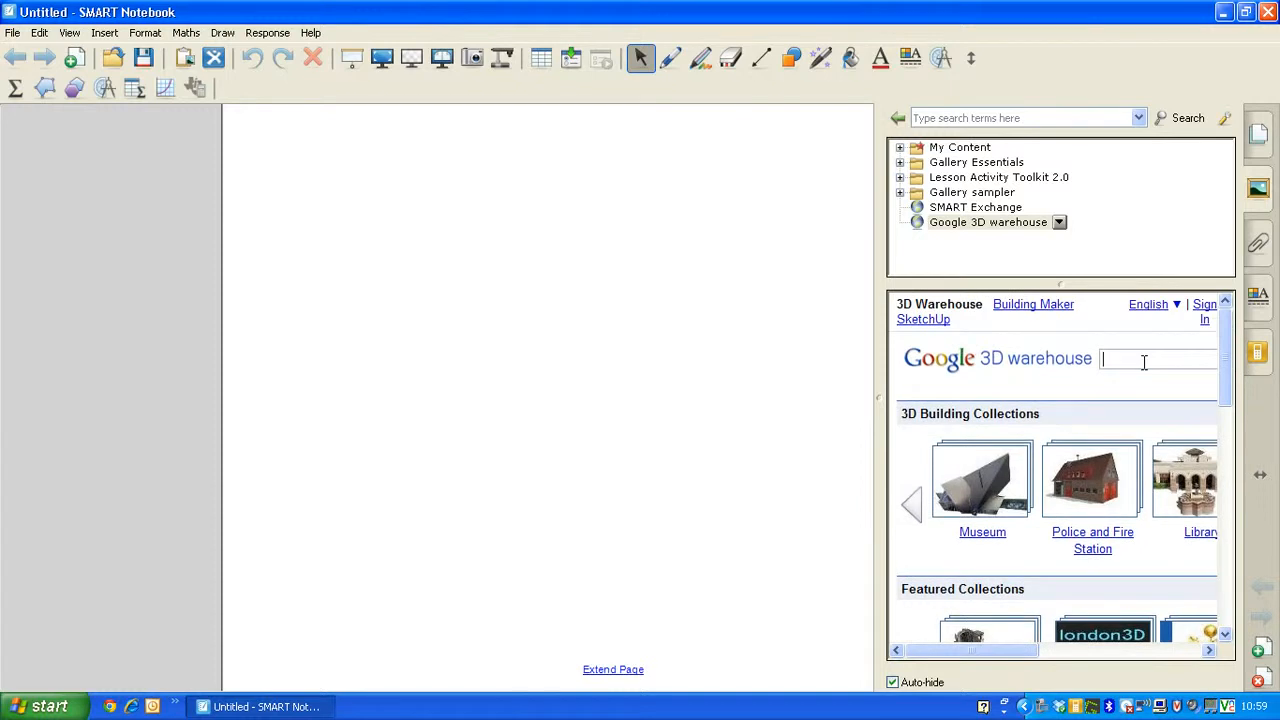
type("romans")
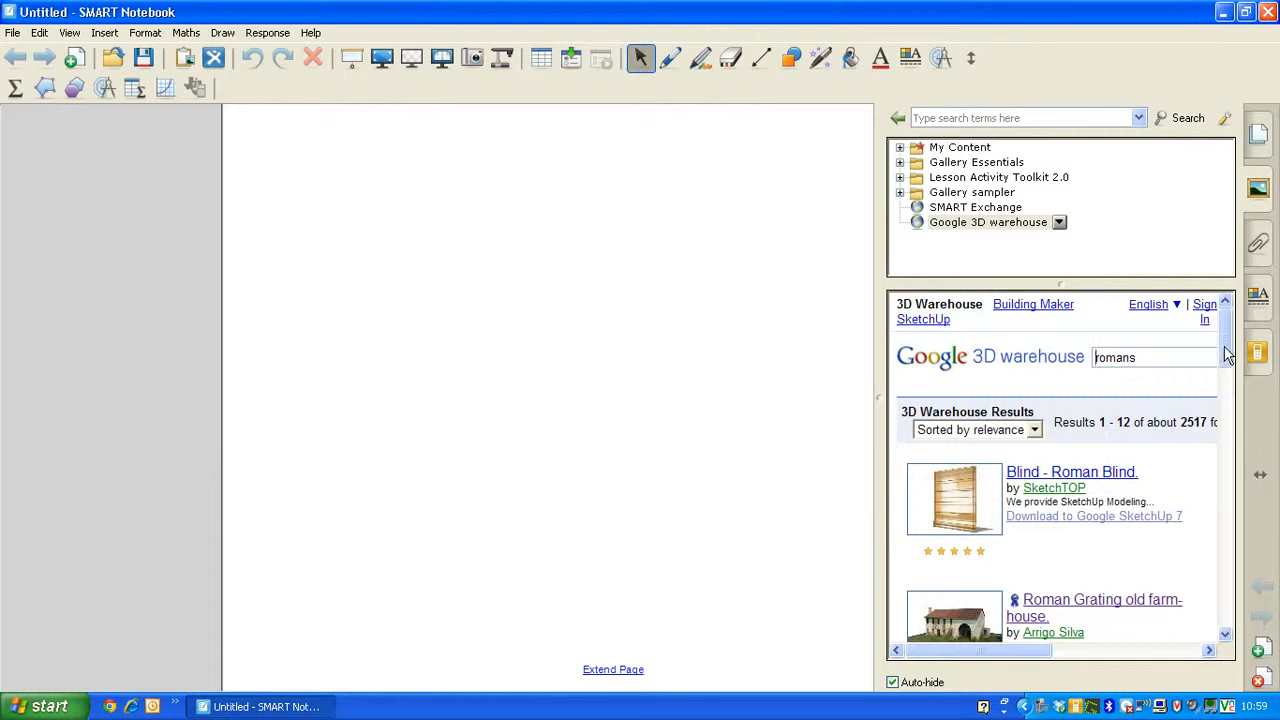
scroll("down", 3)
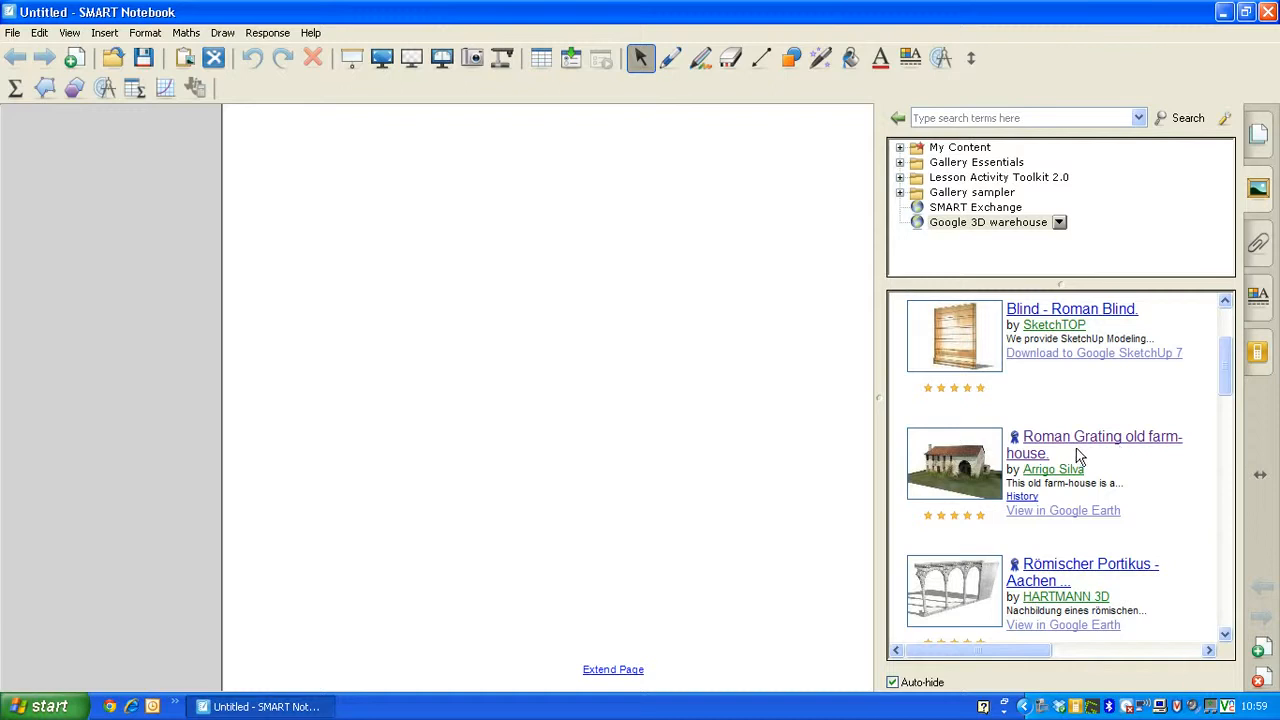
mouse_move(1044, 444)
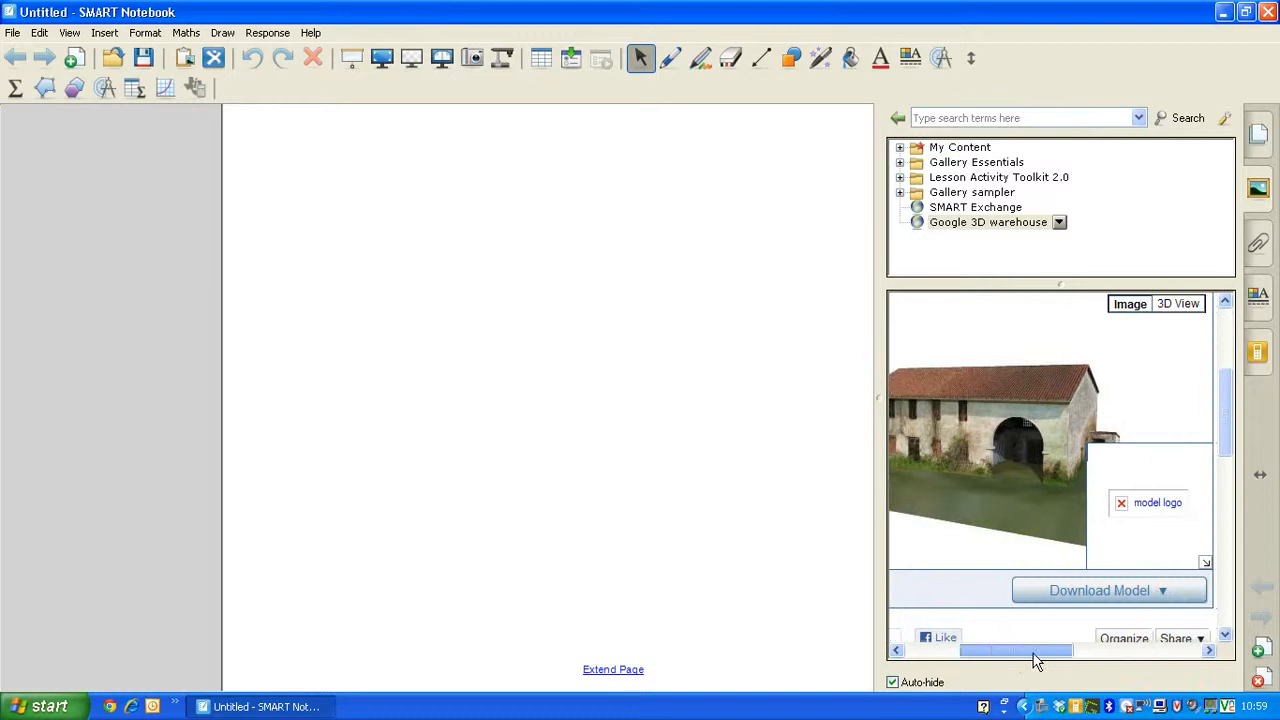
mouse_move(1136, 600)
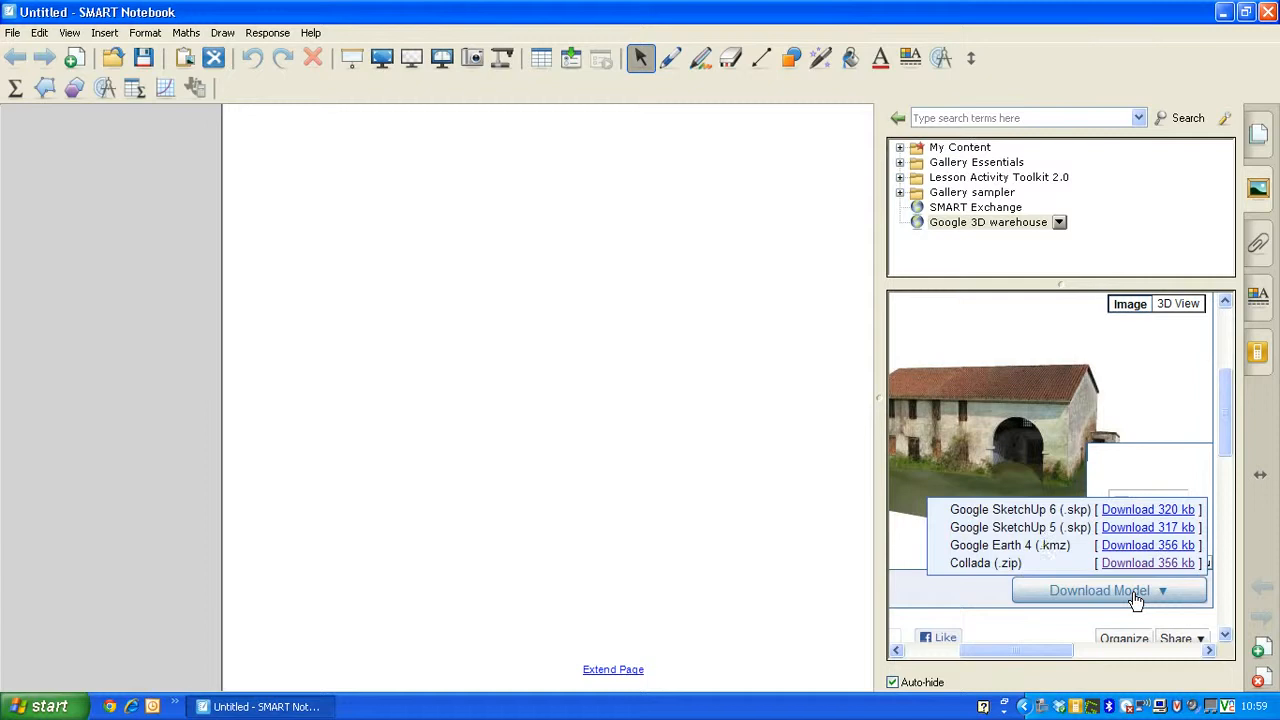
mouse_move(1032, 568)
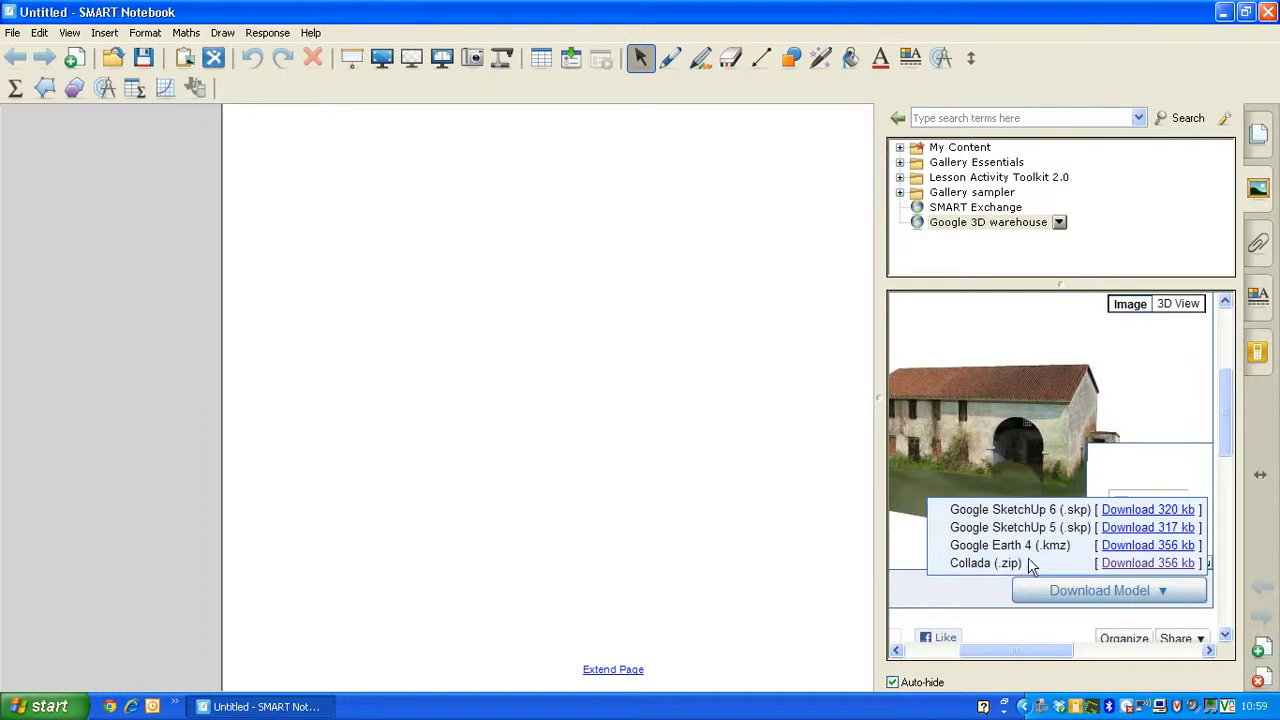
mouse_move(1050, 576)
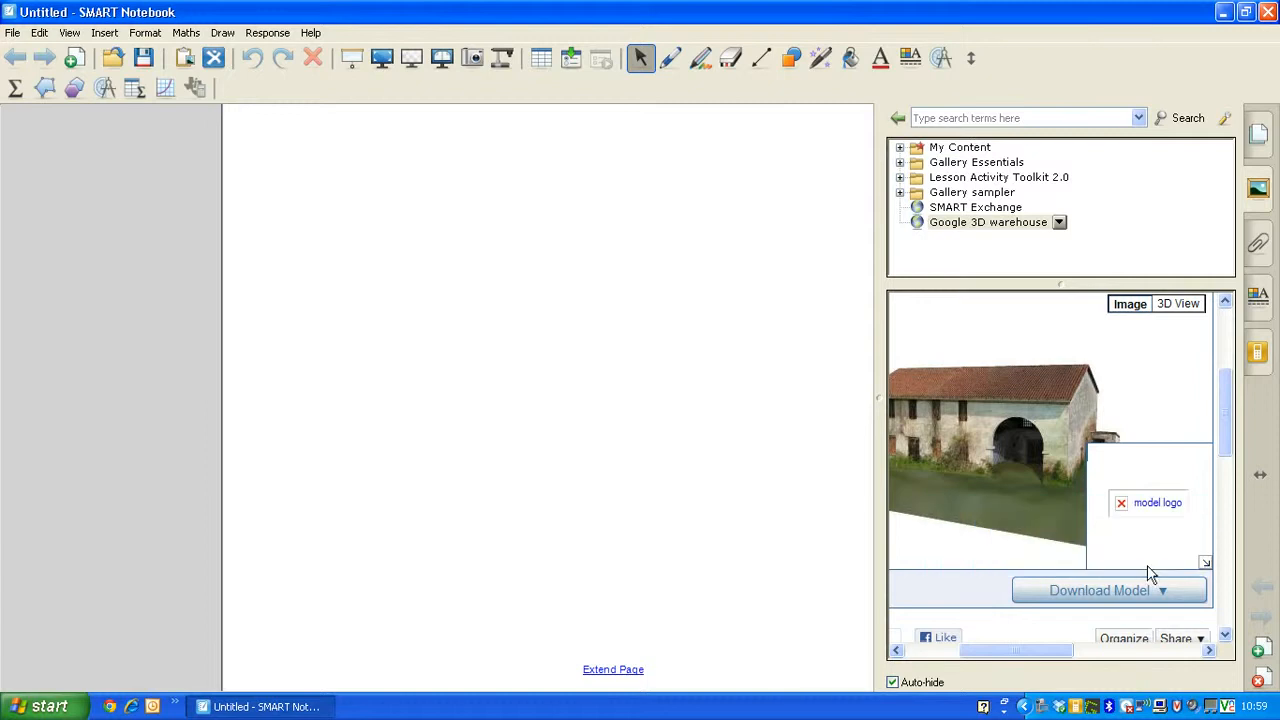
- Show the Roman Grating old farm-house page with its preview and Download Model formats
left_click(1100, 590)
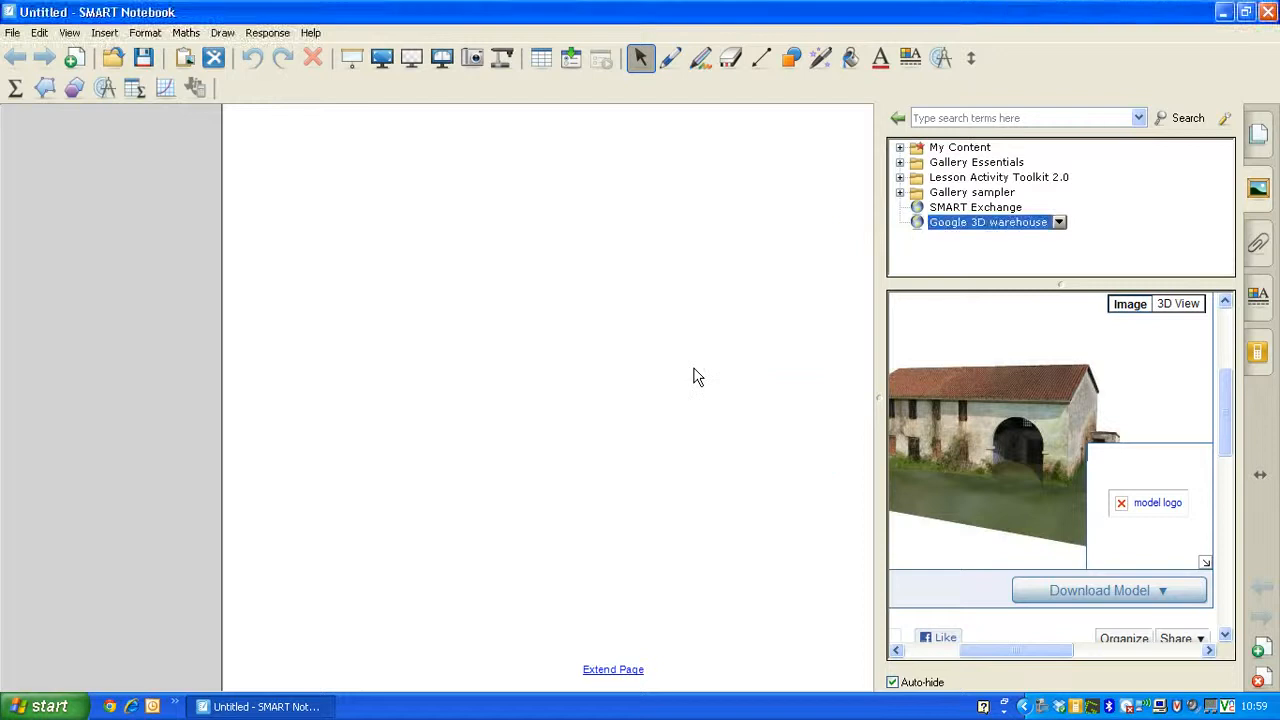
- Save the farmhouse Collada zip to the Desktop and dismiss the Download complete notice
left_click(1100, 590)
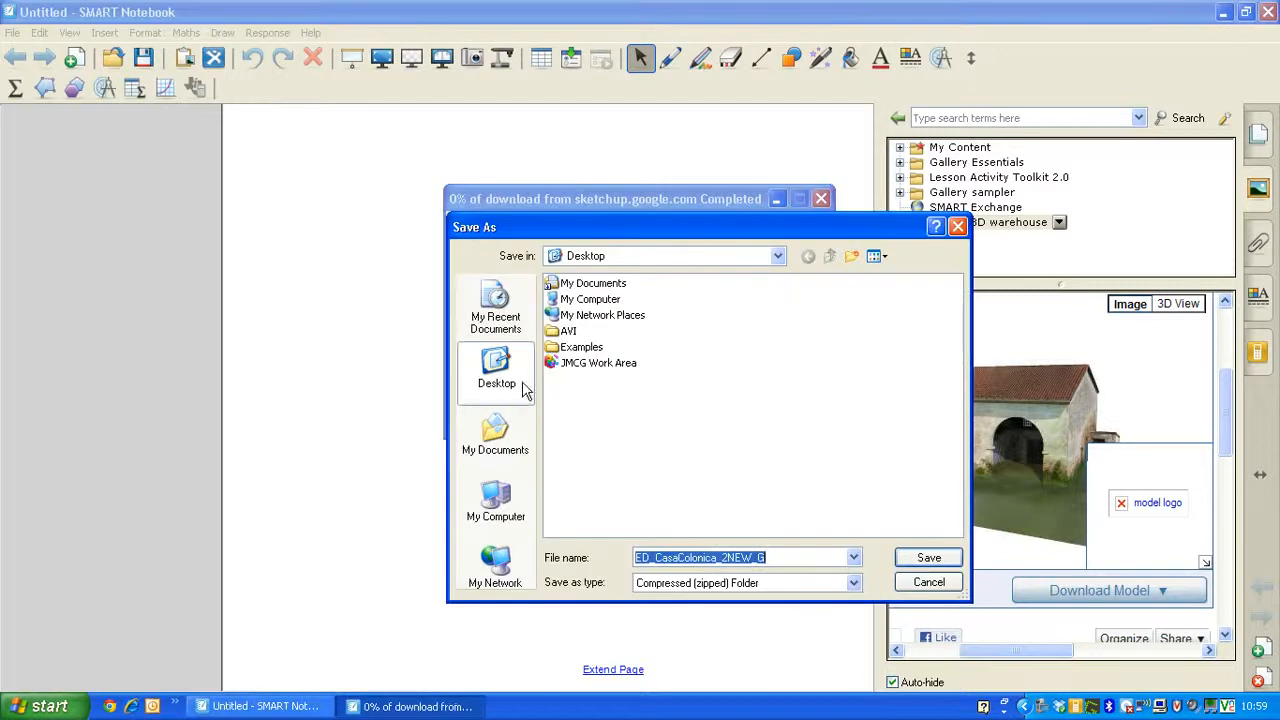
mouse_move(856, 496)
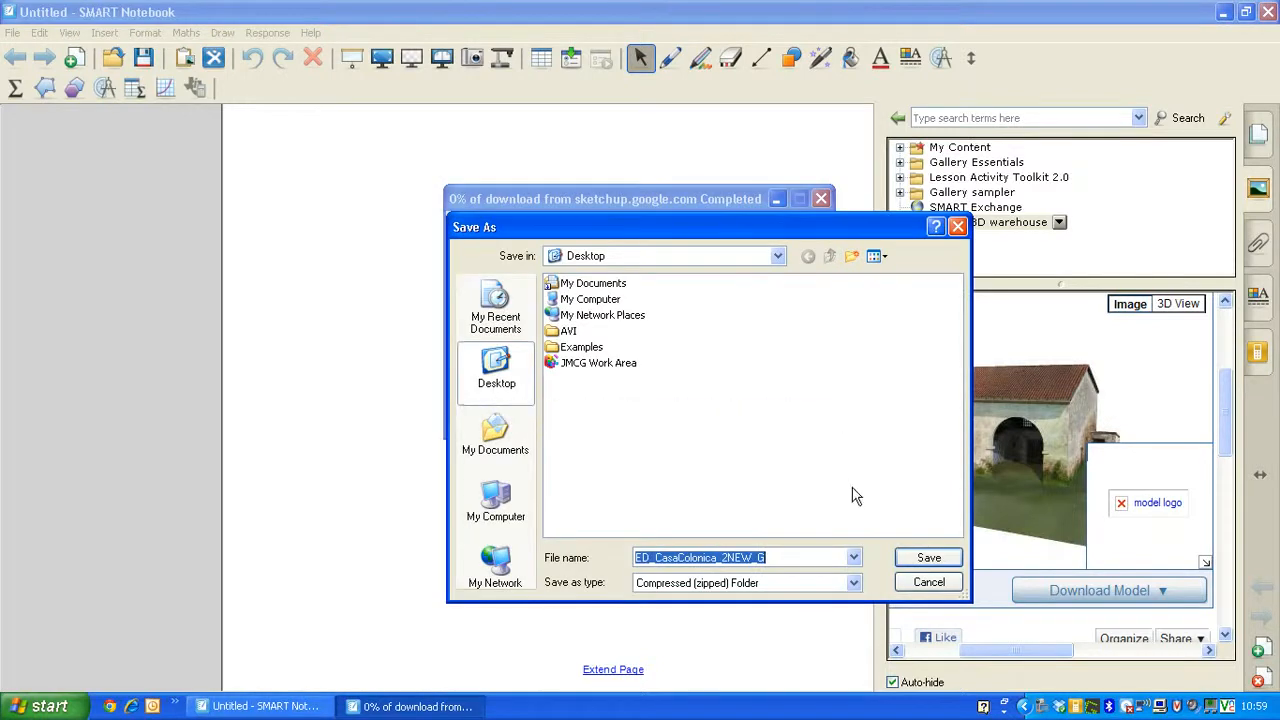
left_click(928, 556)
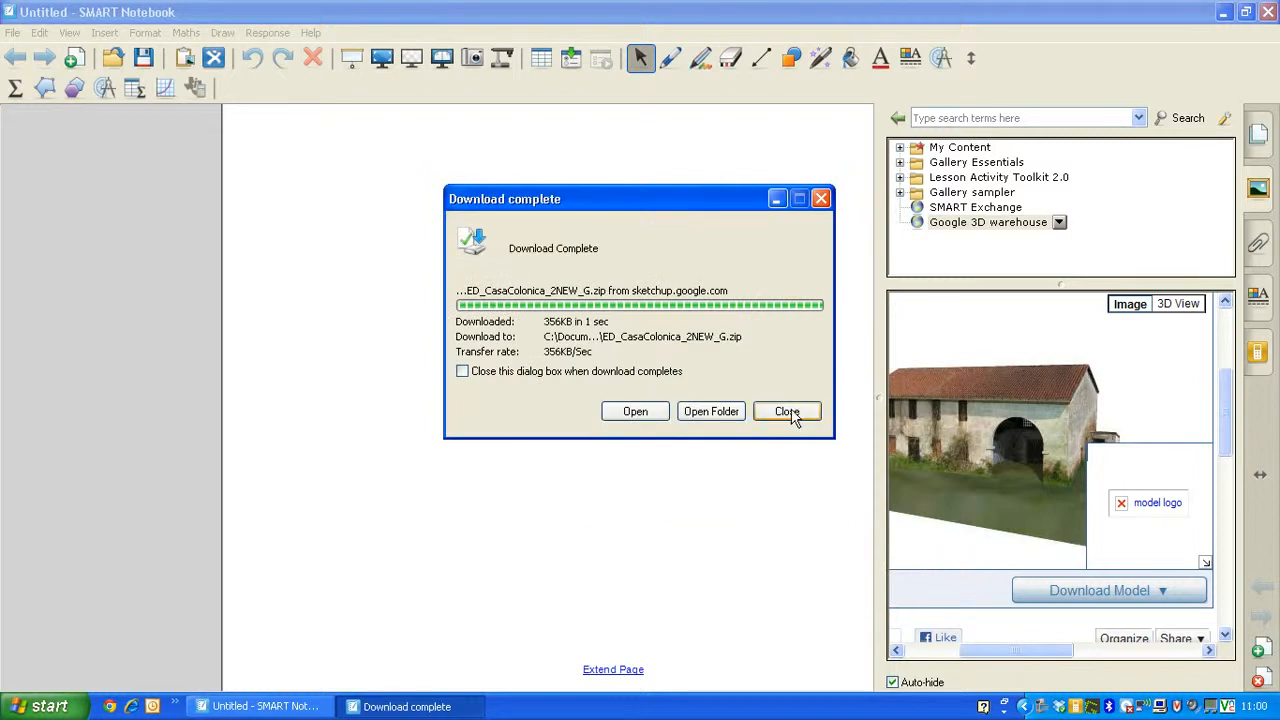
left_click(788, 412)
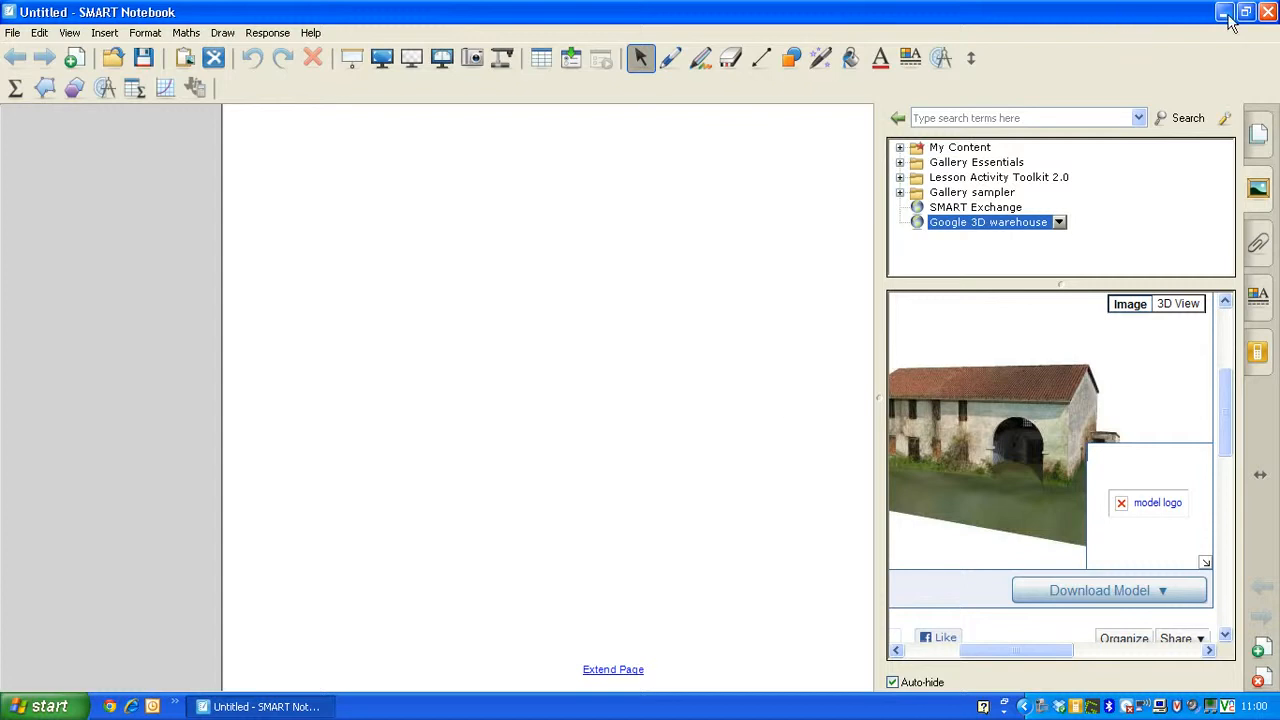
- Minimize Notebook and start Extract All on the downloaded zip on the desktop
left_click(1224, 12)
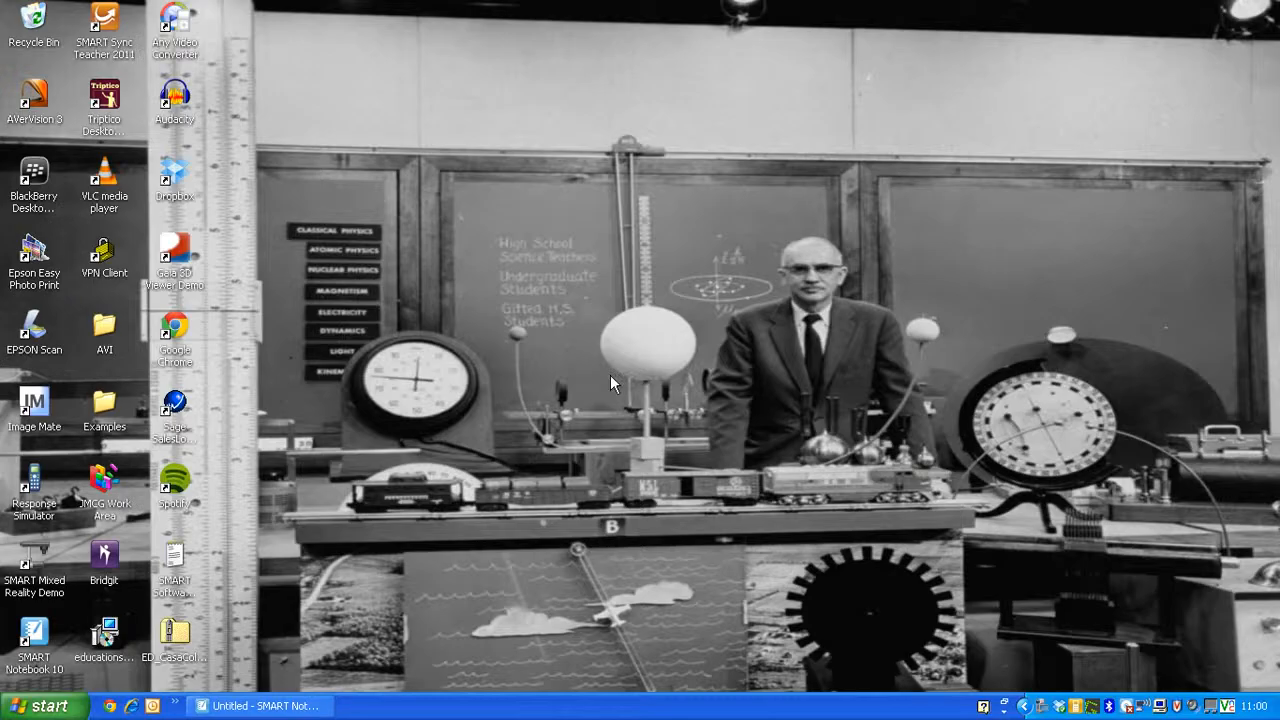
left_click(176, 636)
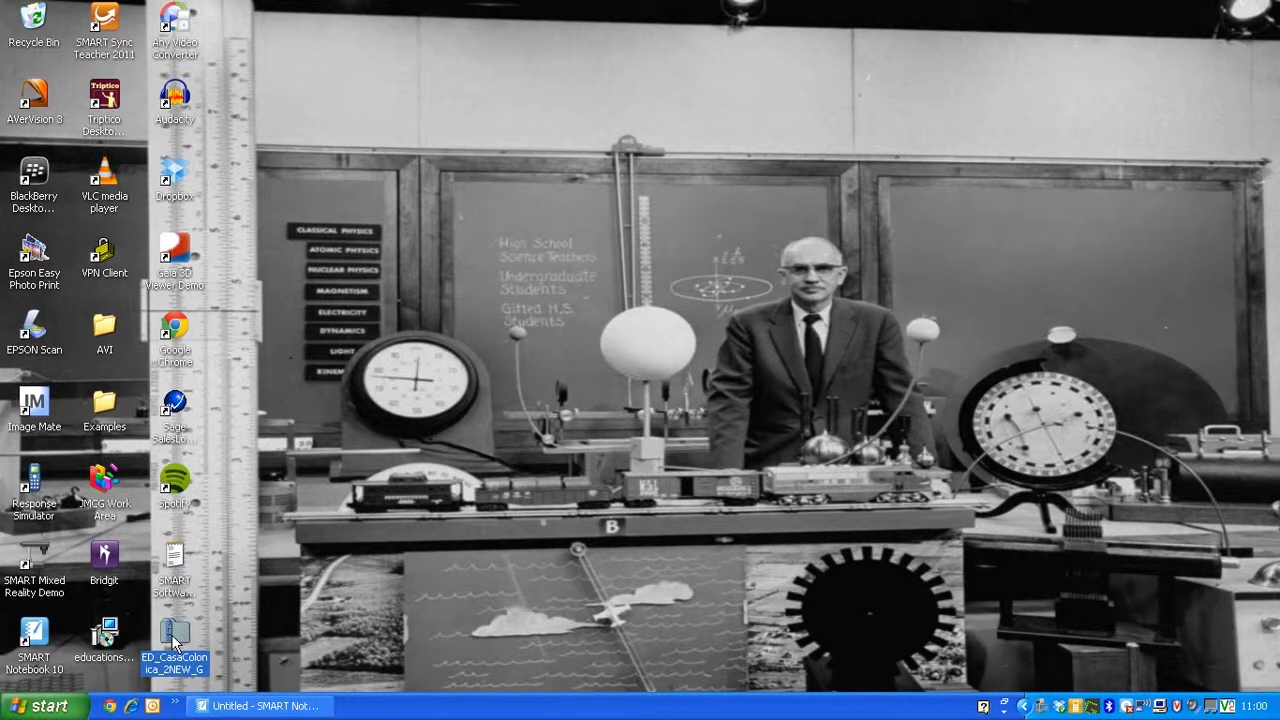
right_click(176, 644)
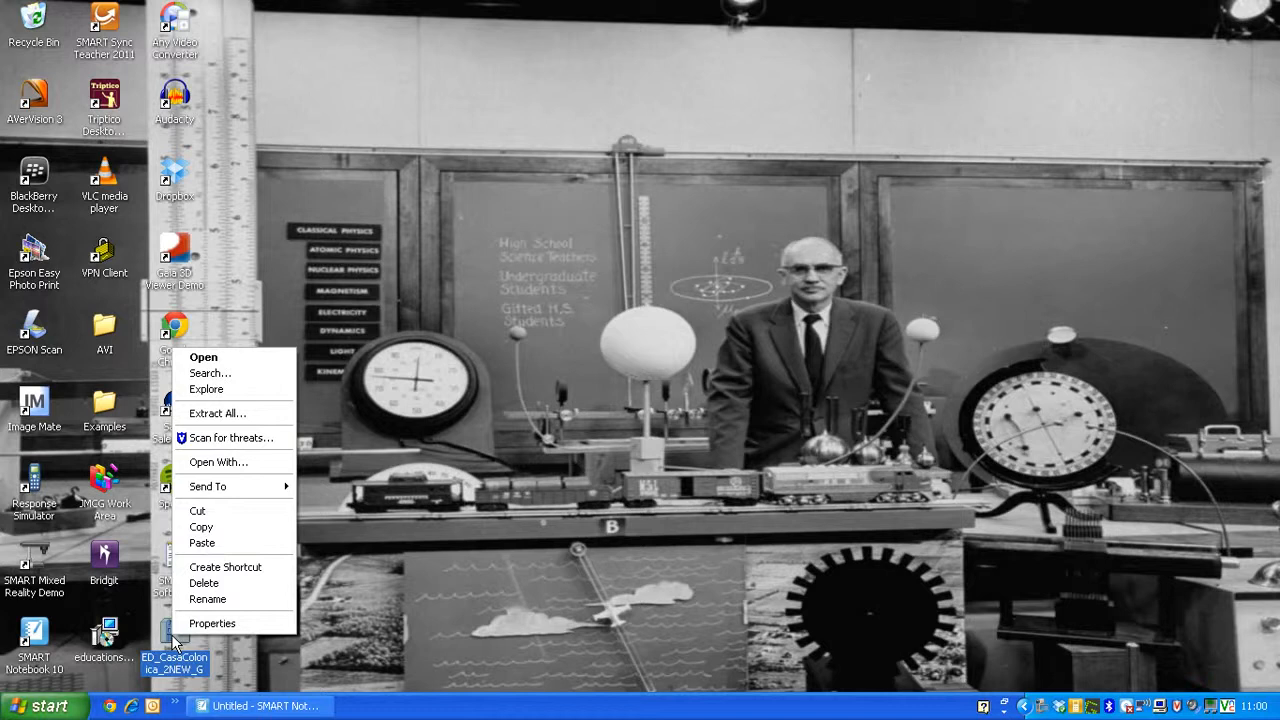
left_click(216, 412)
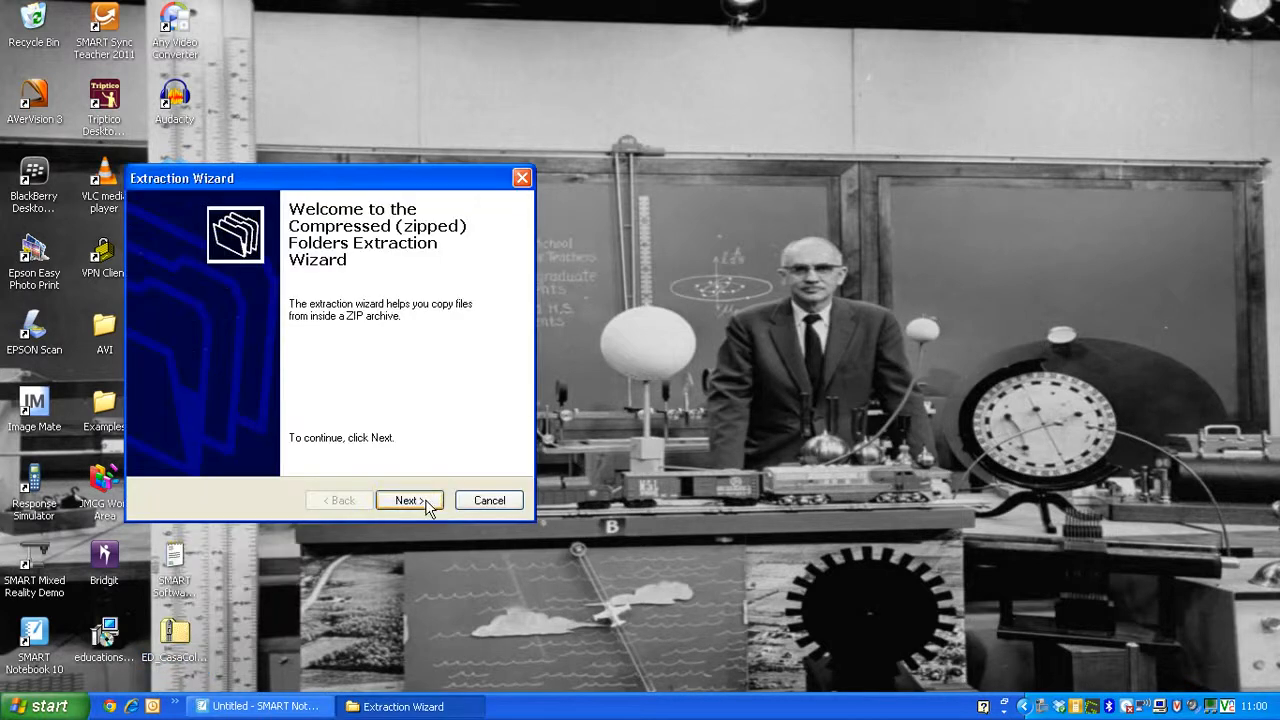
- Extract the archive to the suggested Desktop folder and finish the Extraction Wizard
left_click(408, 500)
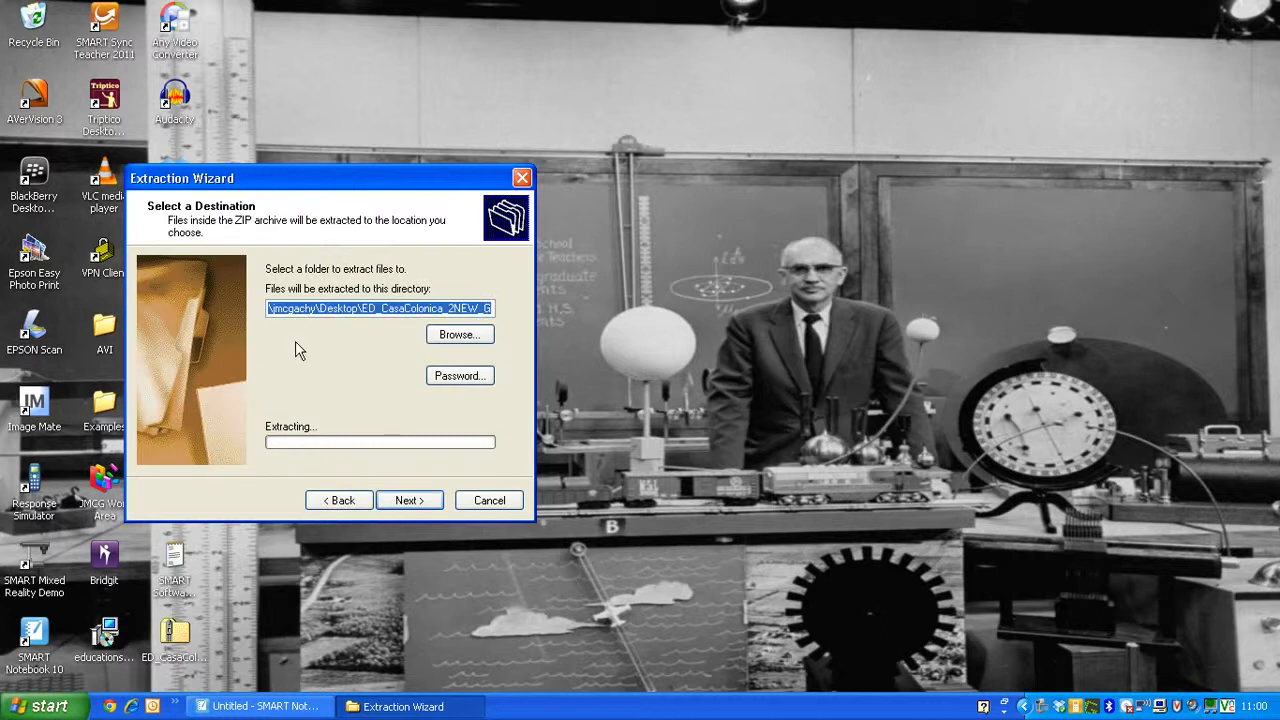
mouse_move(372, 338)
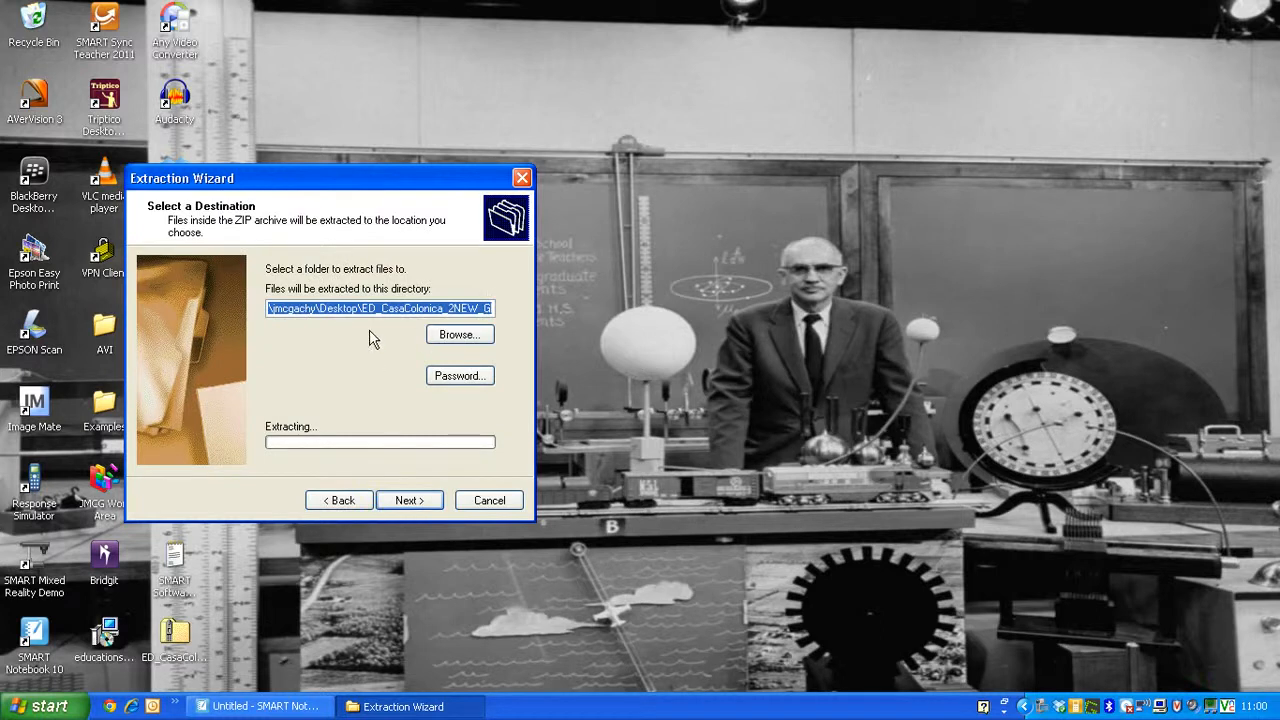
mouse_move(420, 520)
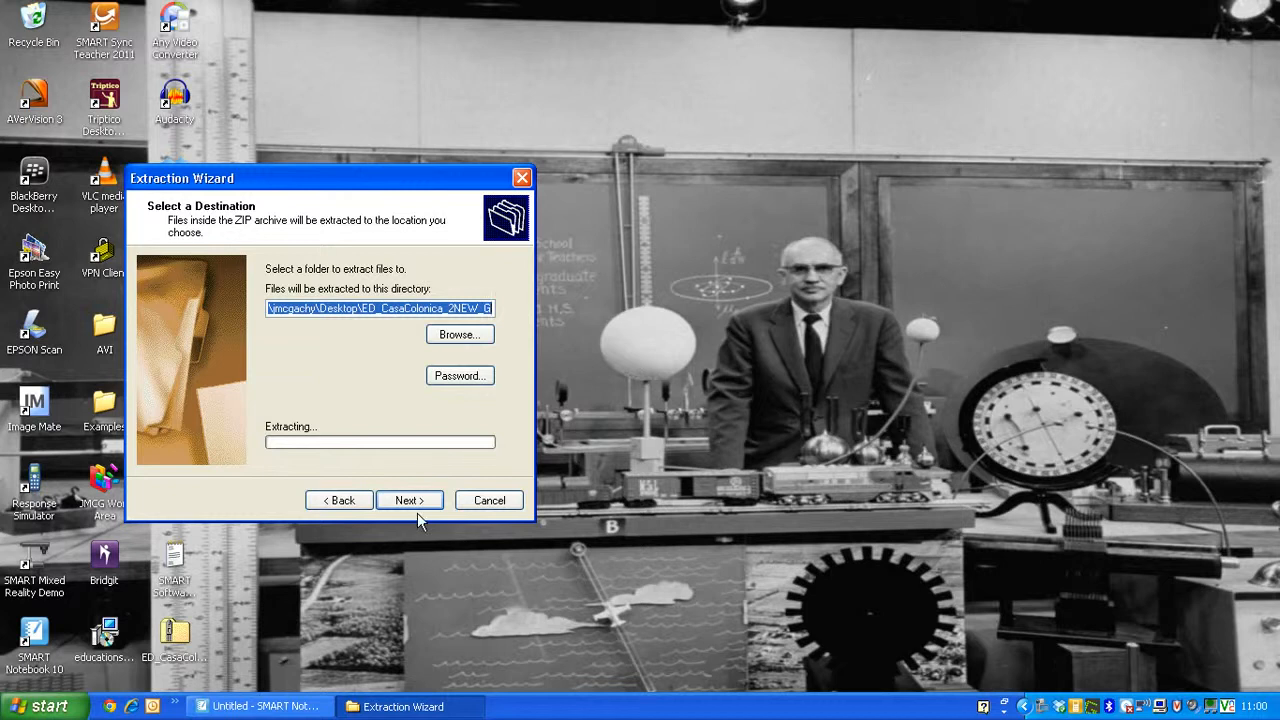
left_click(408, 500)
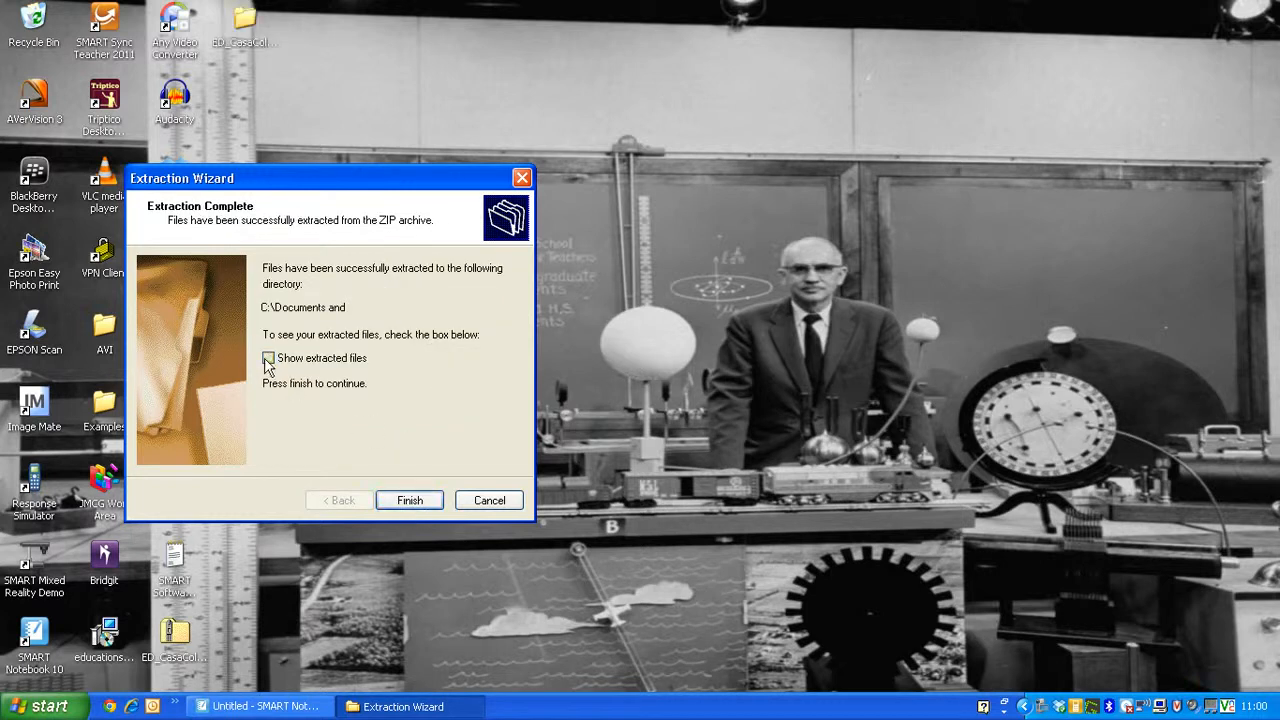
left_click(408, 500)
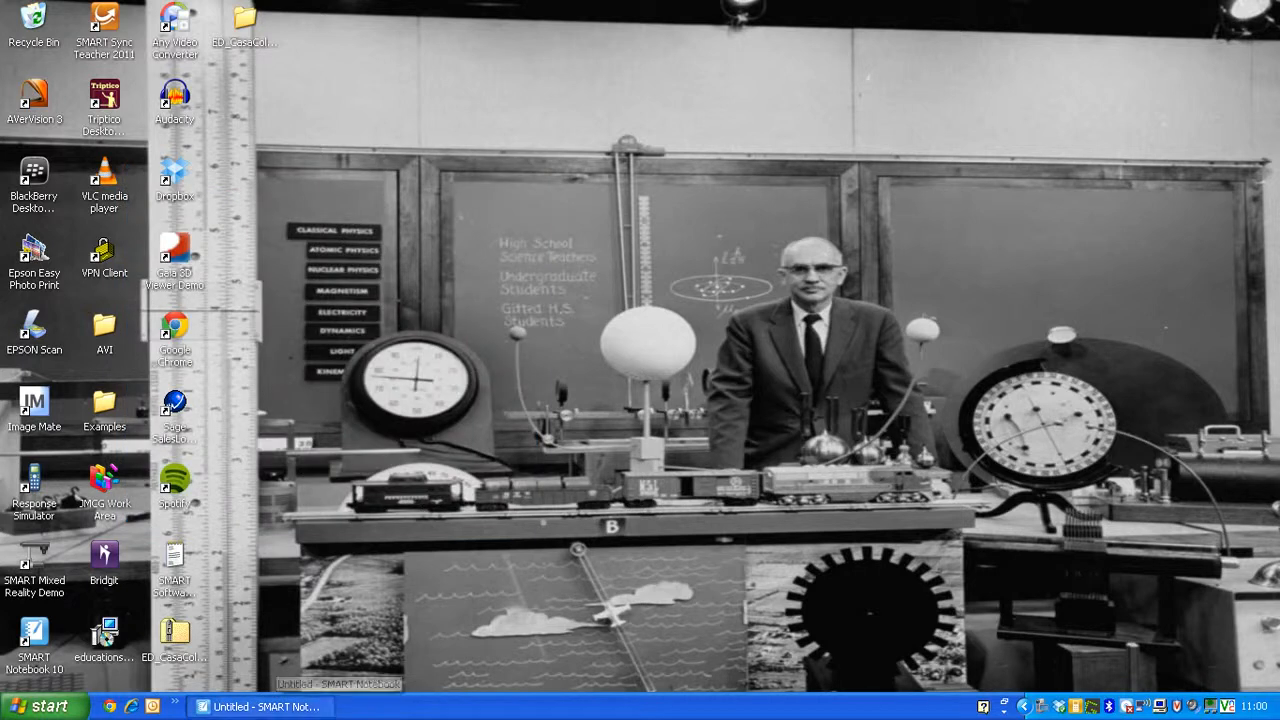
- Insert warehouse_model.dae from Desktop > extracted folder > models as a 3D object on the page
left_click(262, 708)
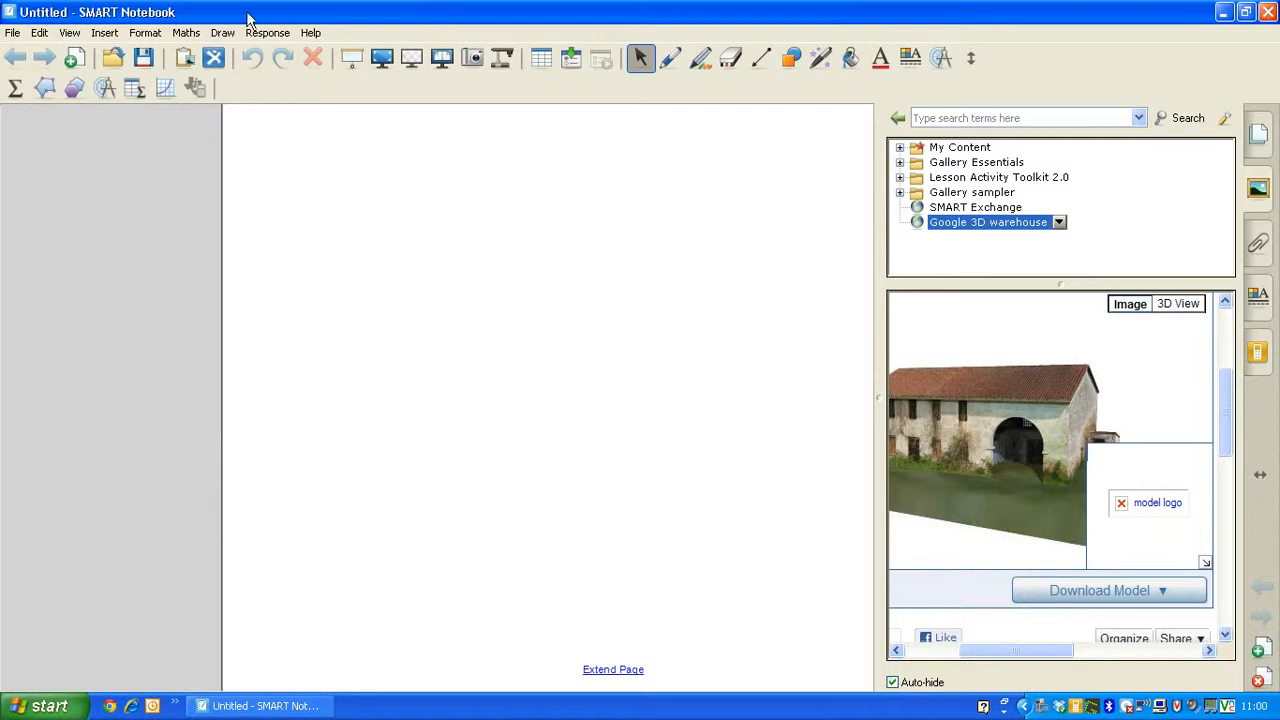
left_click(104, 32)
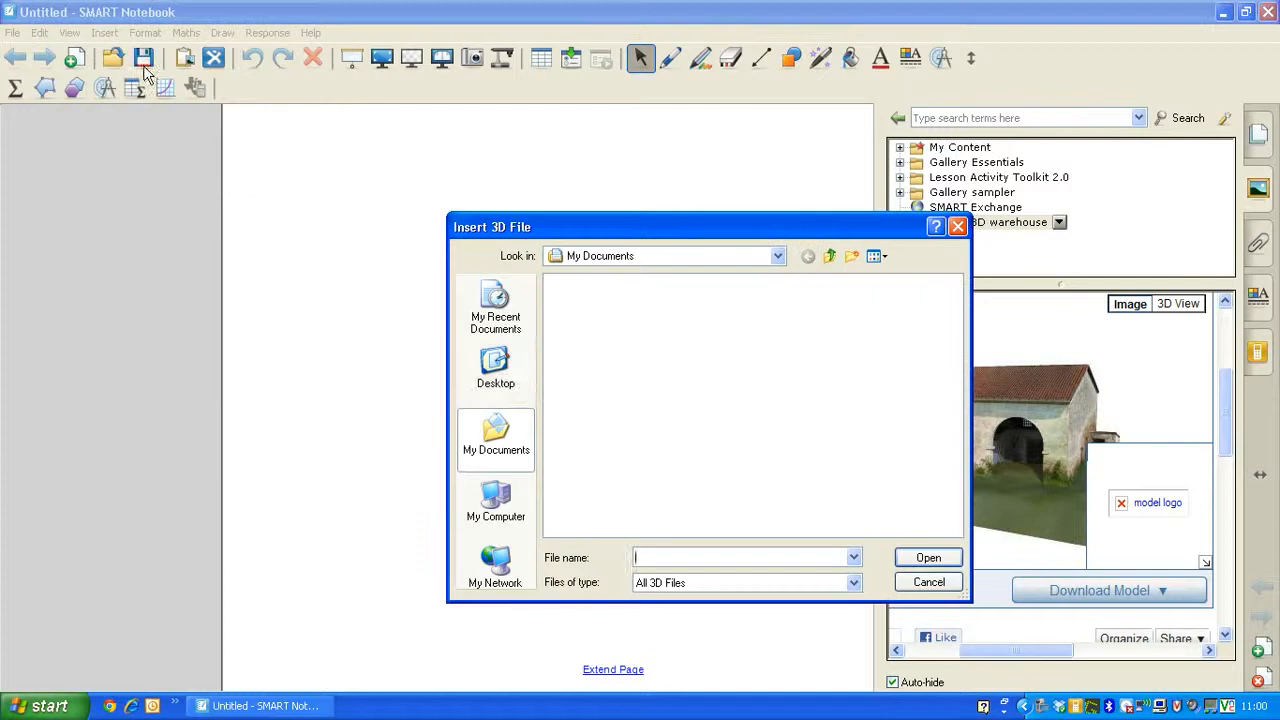
left_click(496, 370)
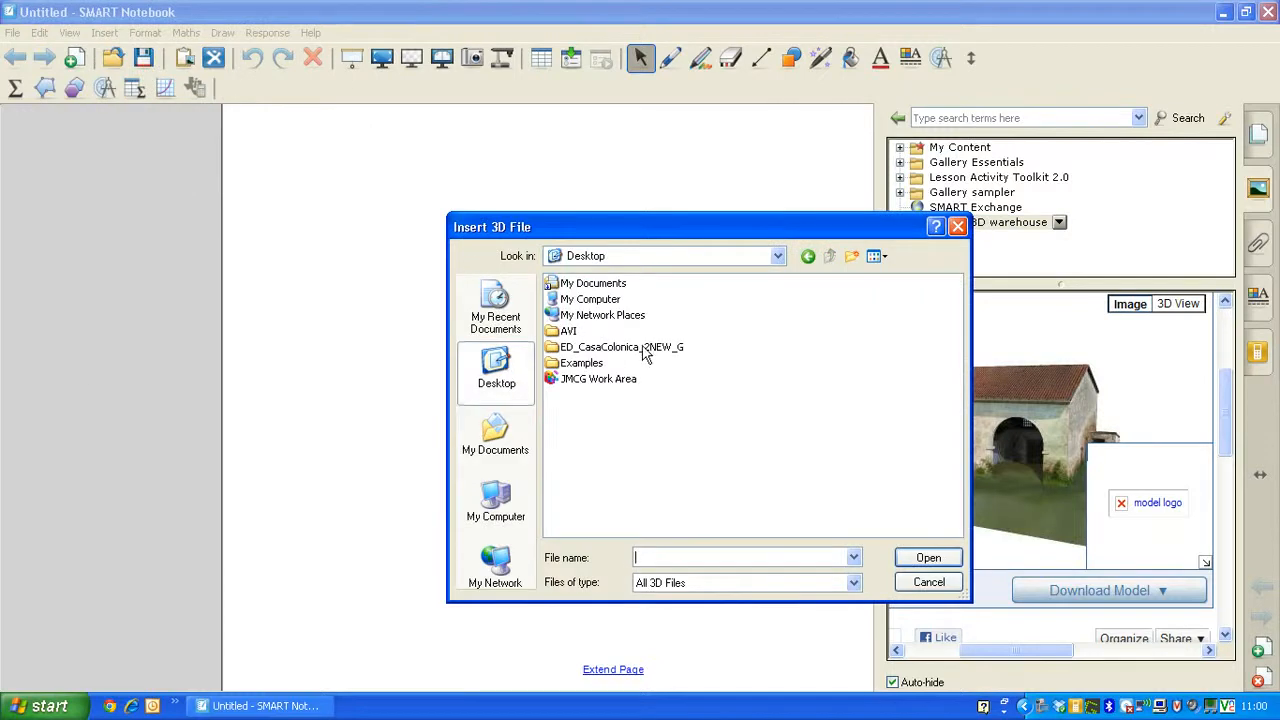
double_click(612, 348)
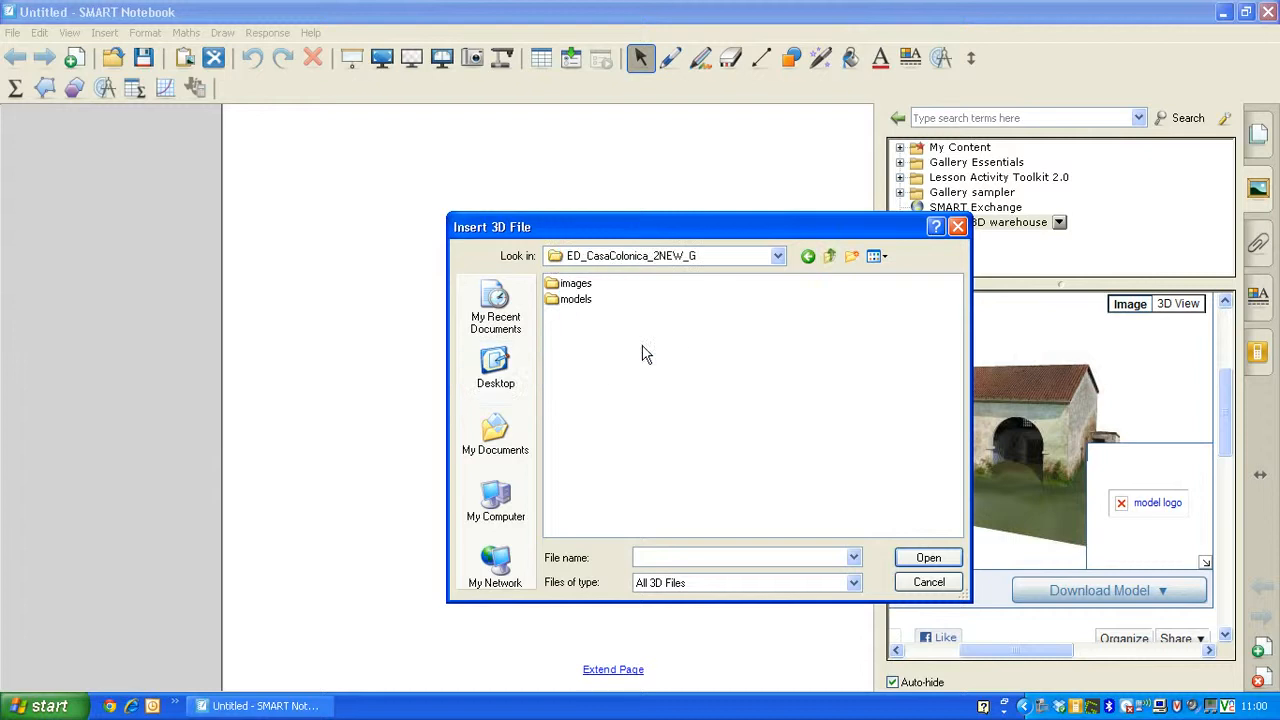
mouse_move(576, 300)
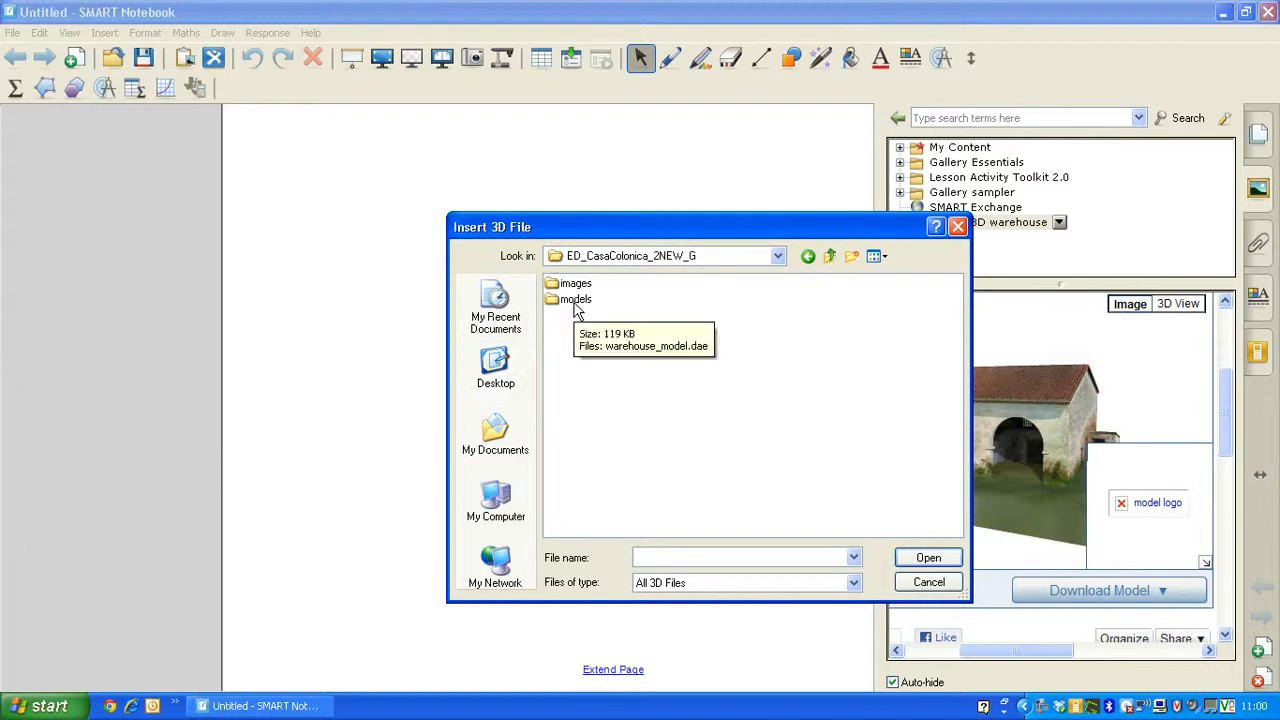
double_click(576, 300)
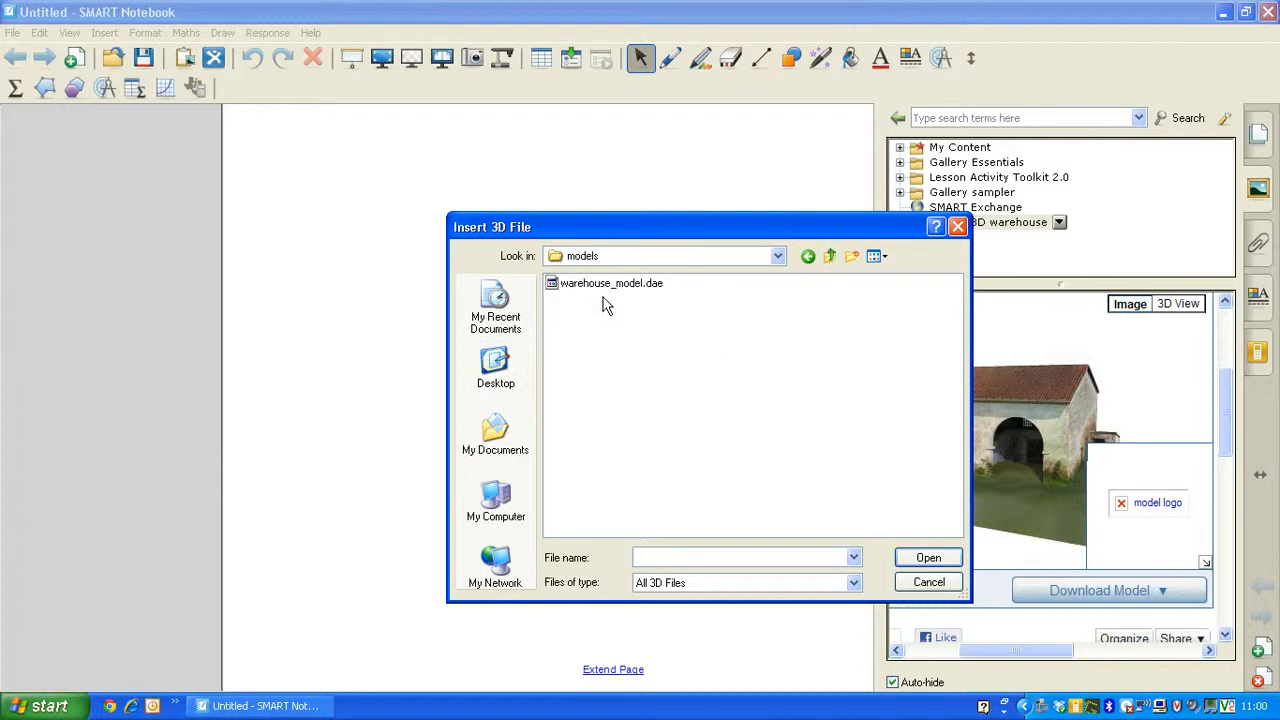
mouse_move(676, 300)
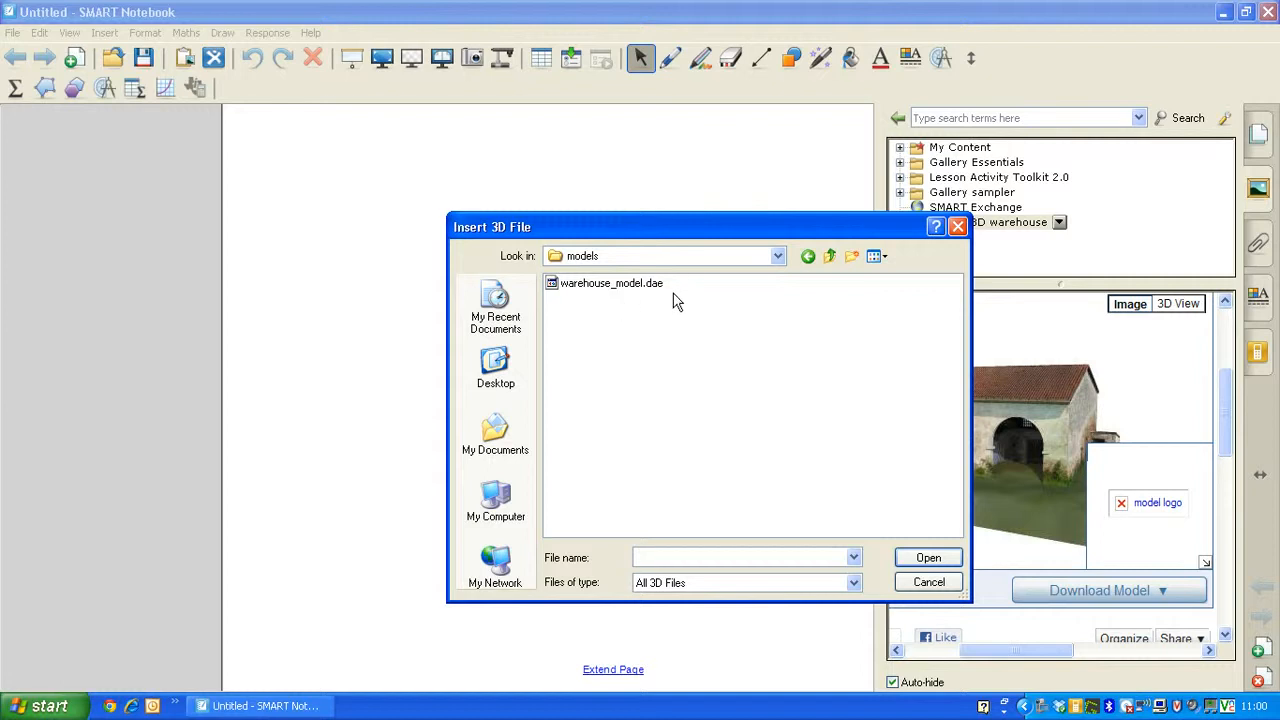
mouse_move(680, 332)
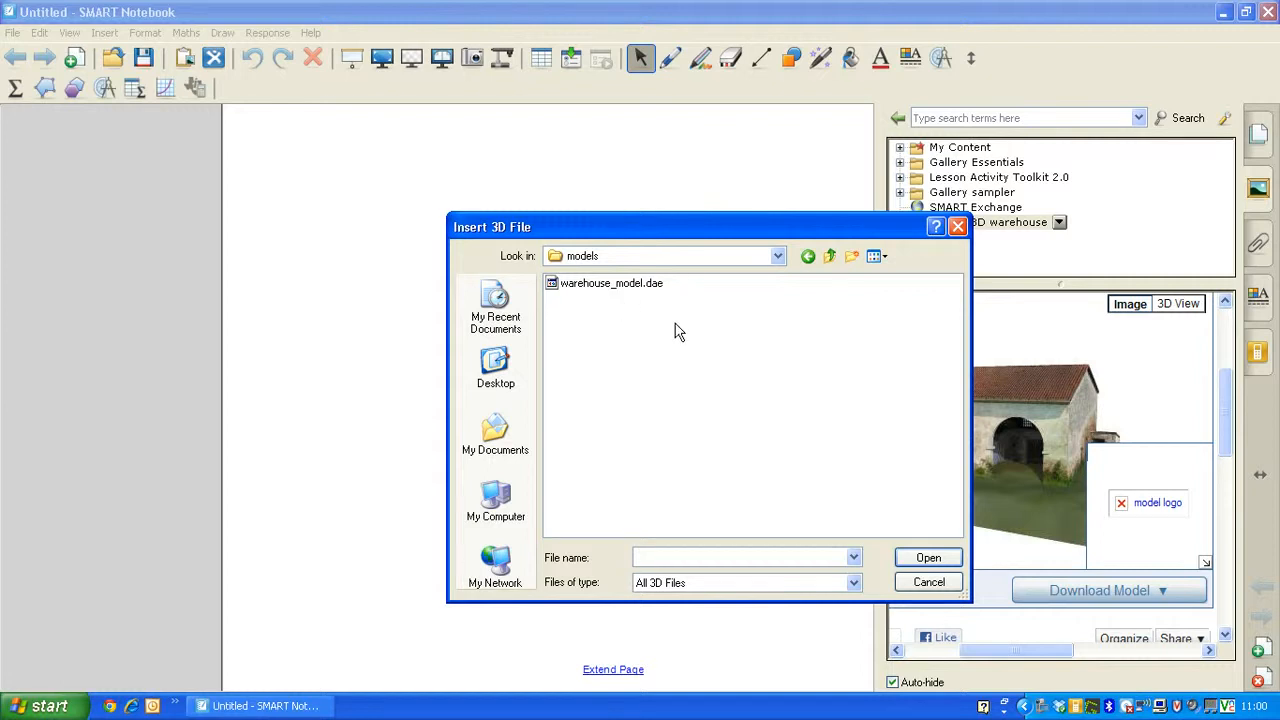
left_click(610, 284)
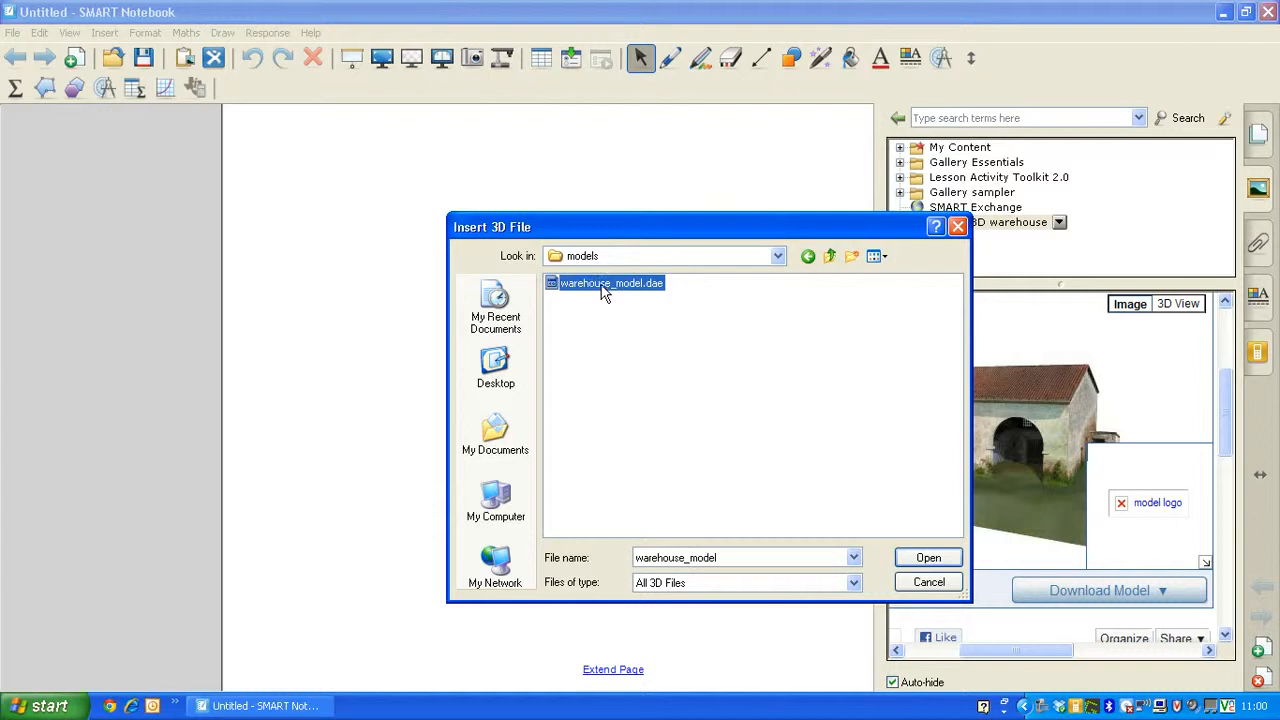
left_click(928, 556)
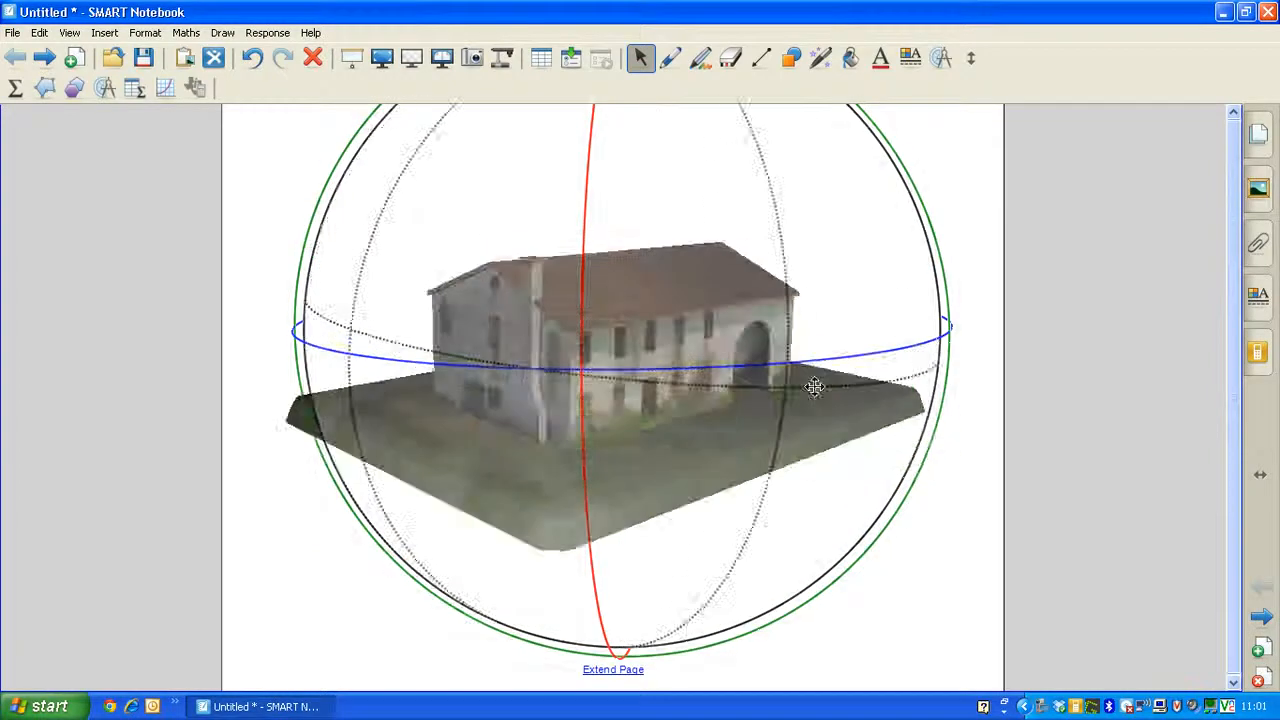
- Rotate the farmhouse with its 3D handles so the front faces the viewer, base level
left_click_drag(816, 388, 740, 332)
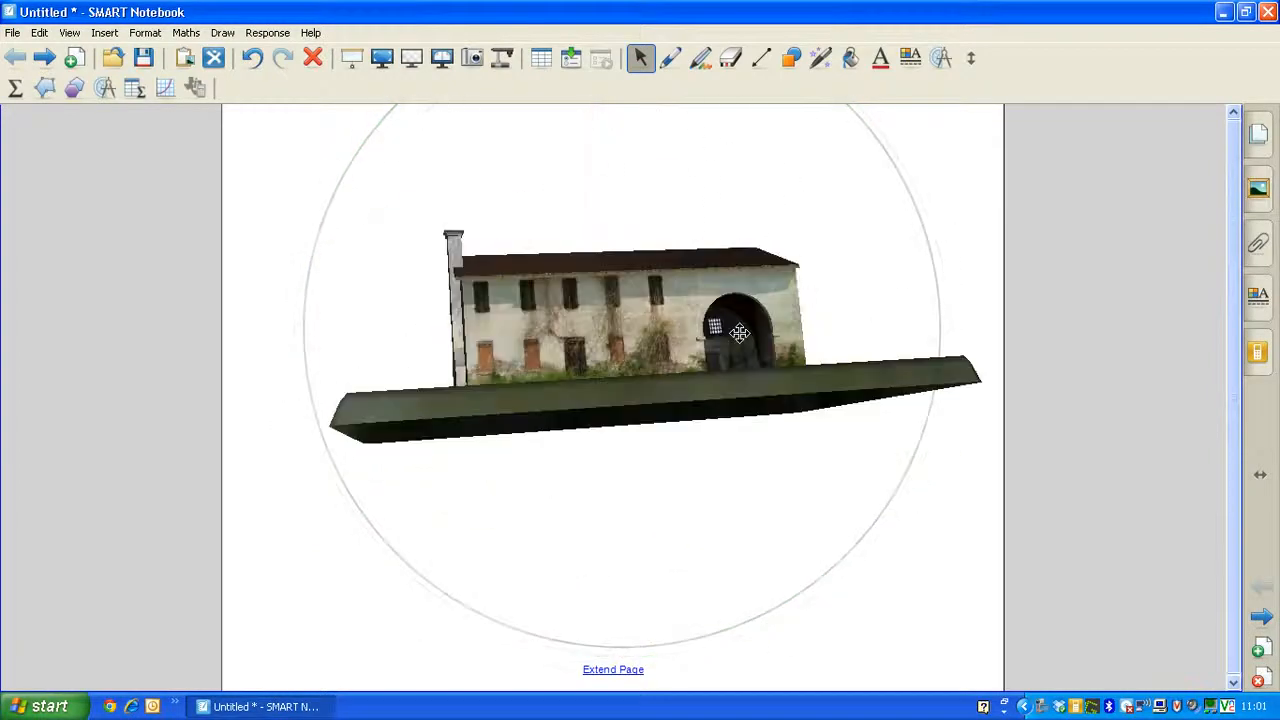
left_click_drag(740, 332, 462, 344)
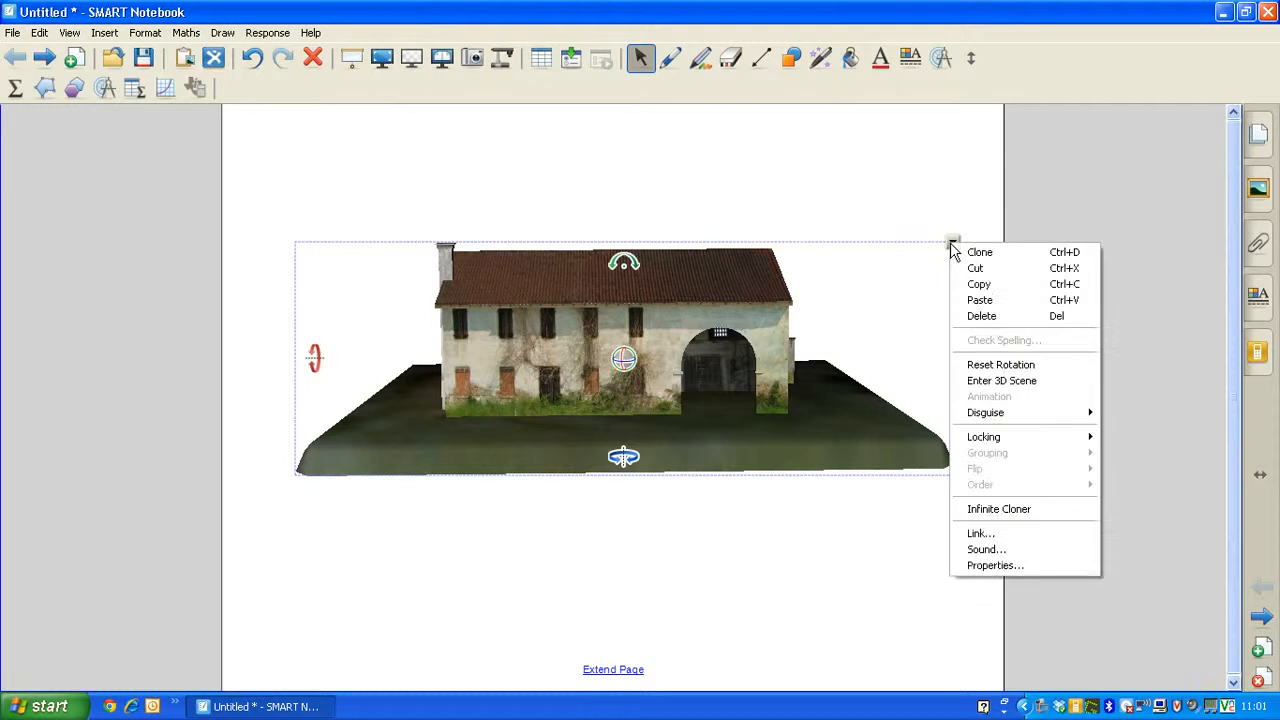
mouse_move(1044, 390)
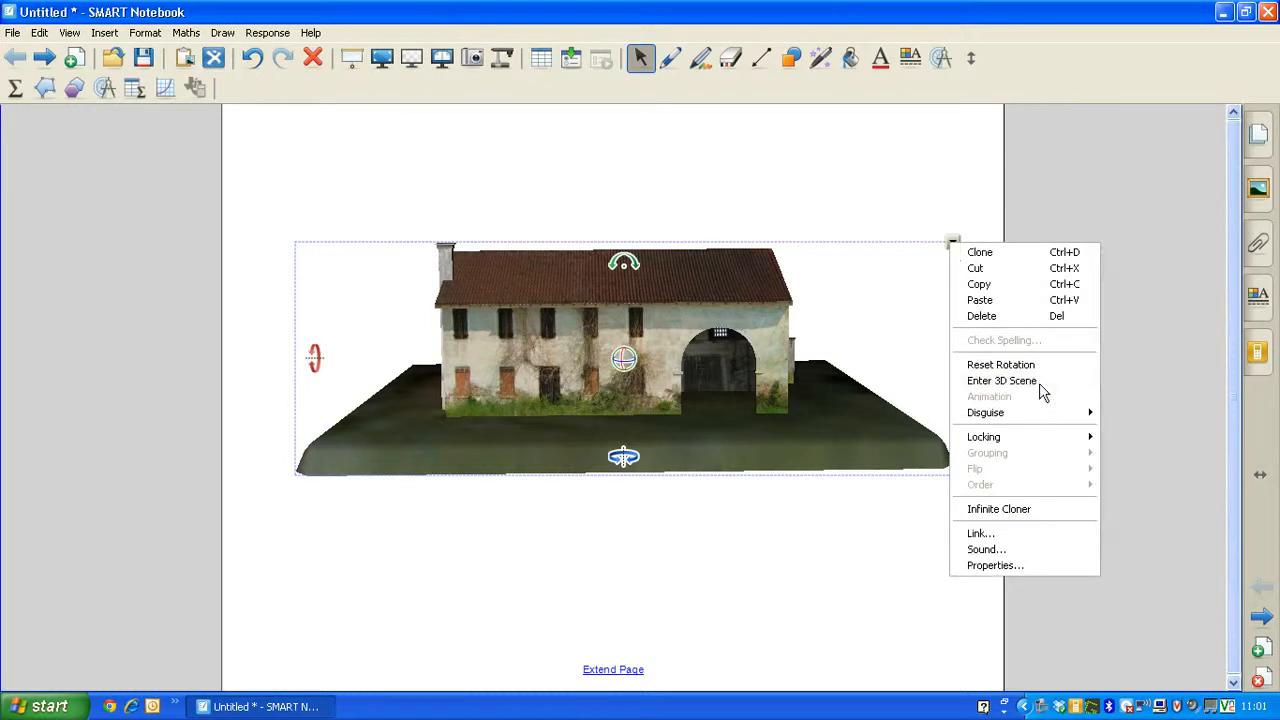
- Enter the 3D Scene and move around the farmhouse with the navigation pad
left_click(1002, 380)
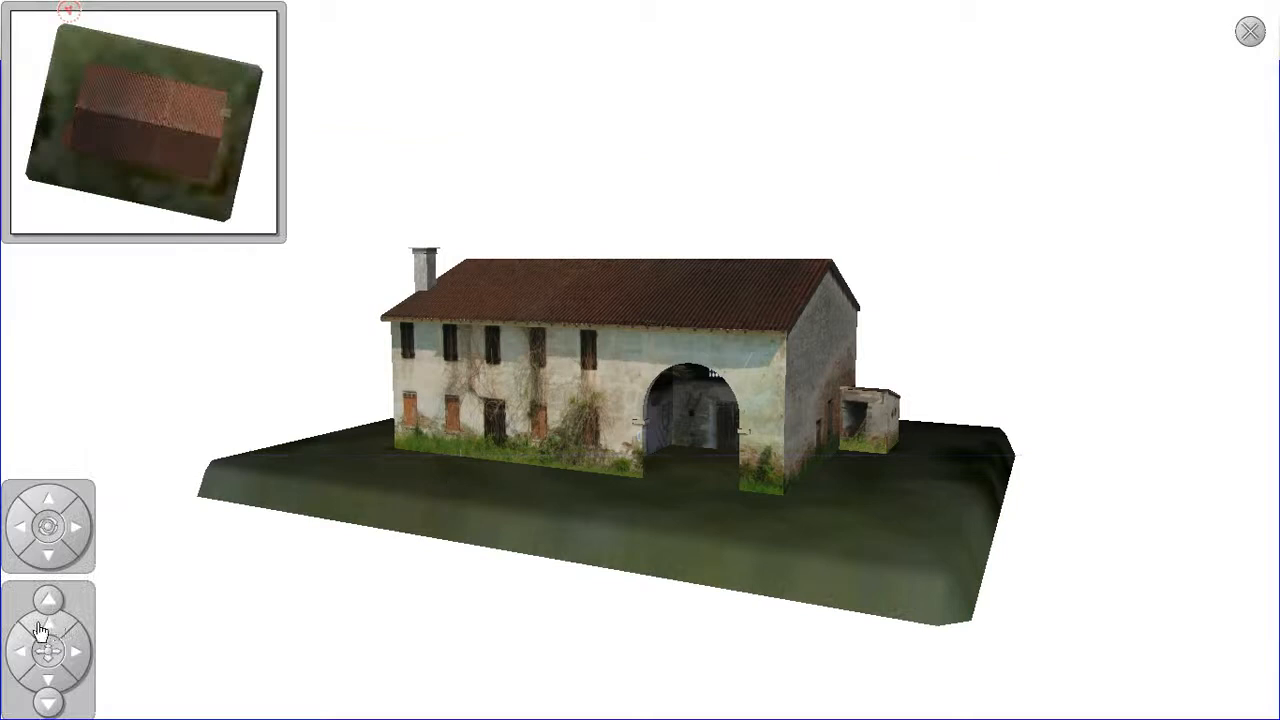
left_click(48, 598)
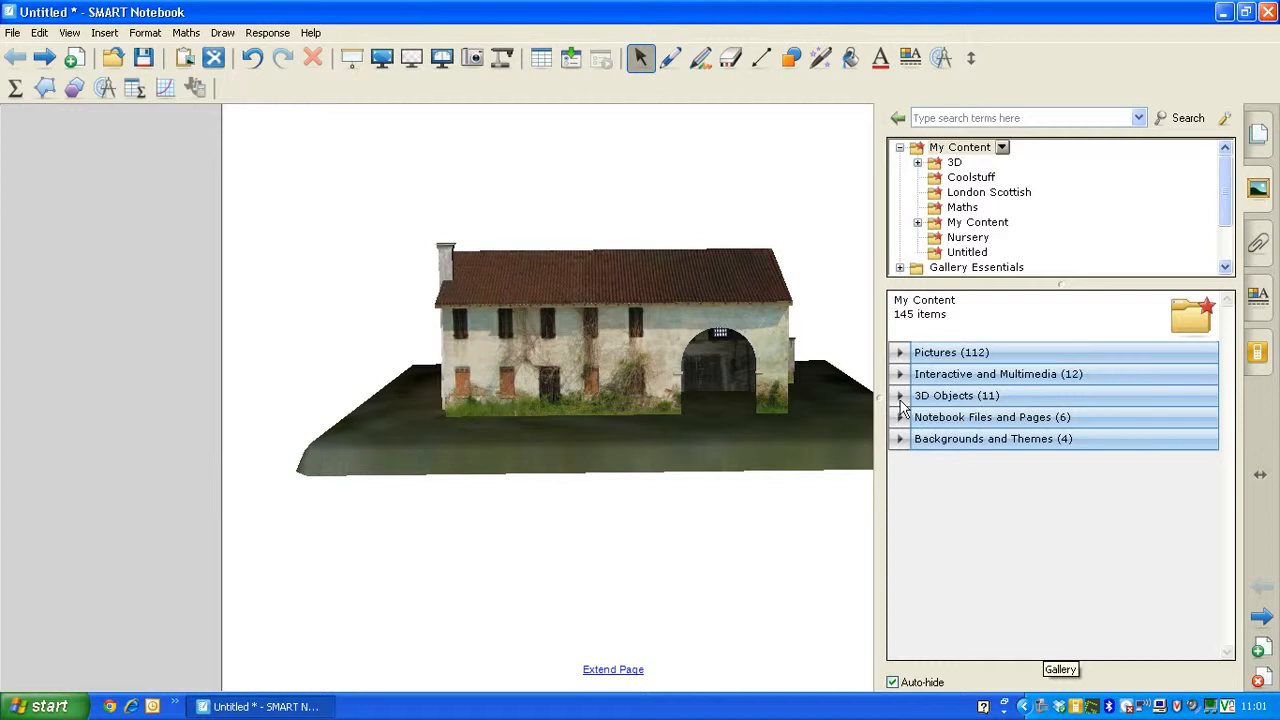
- Expand My Content's 3D Objects collection in the Gallery and scroll its saved models
left_click(956, 396)
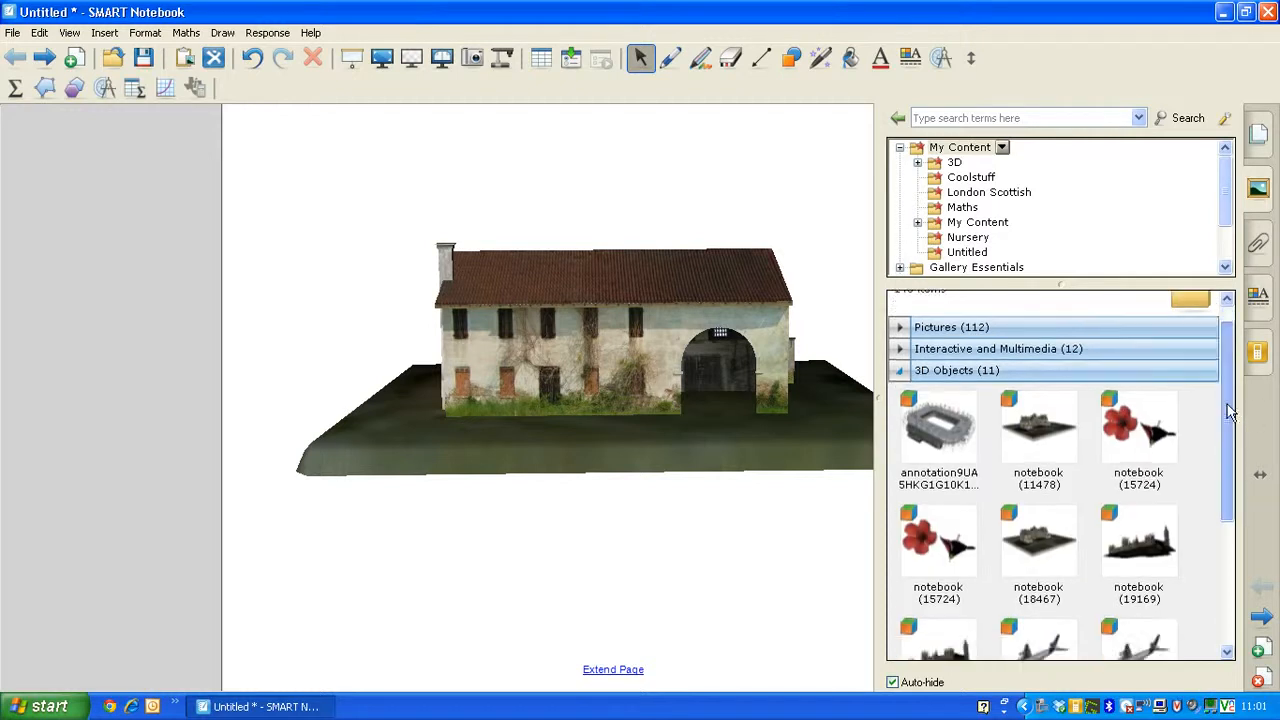
scroll("down", 3)
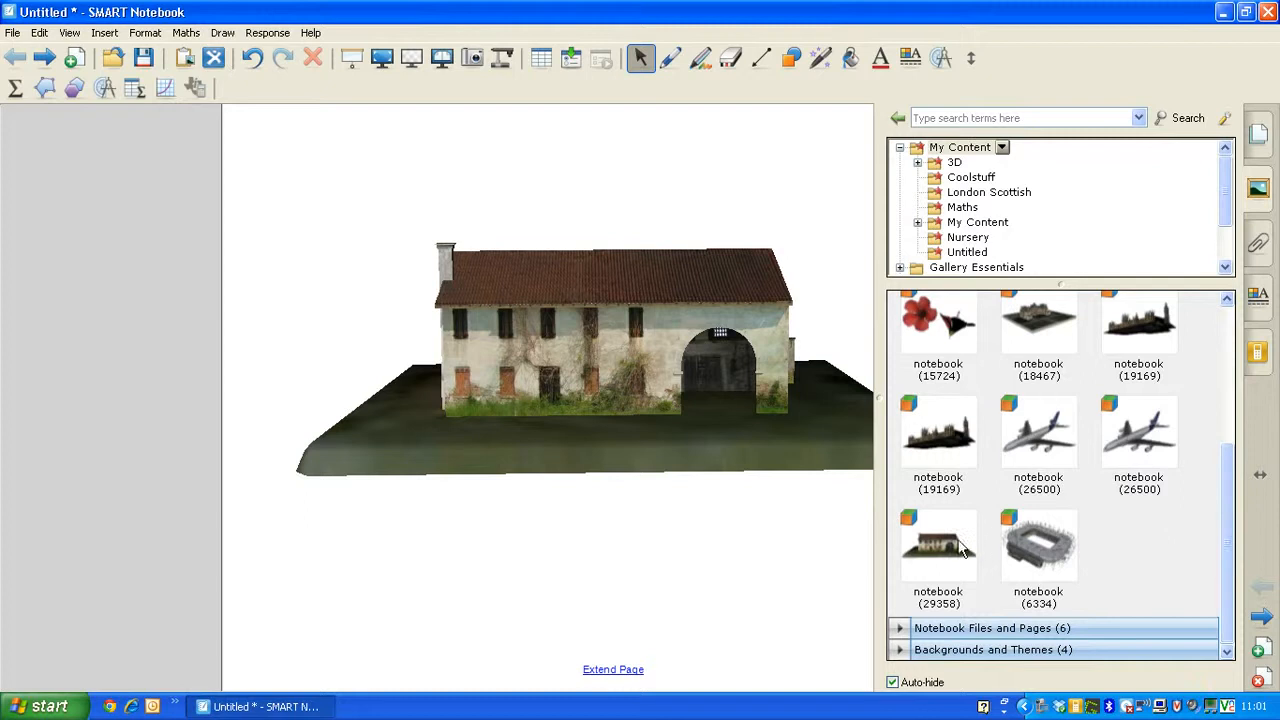